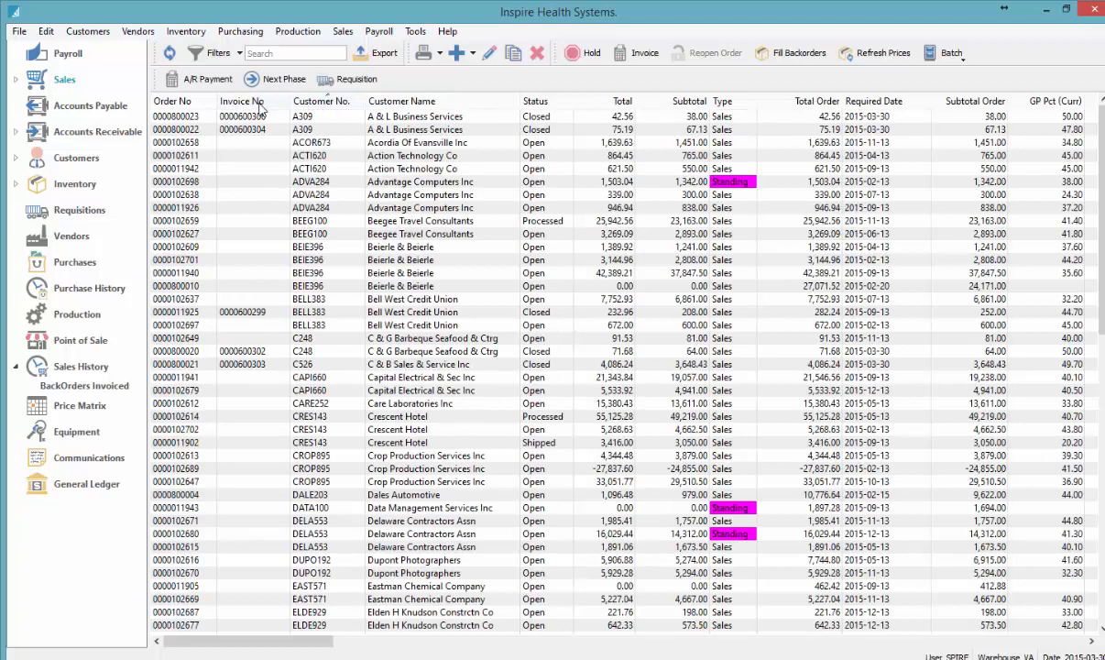
# Start a blank sales order and close it, then arrange Subtotal Order beside Customer Name sorted largest first
pyautogui.click(453, 51)
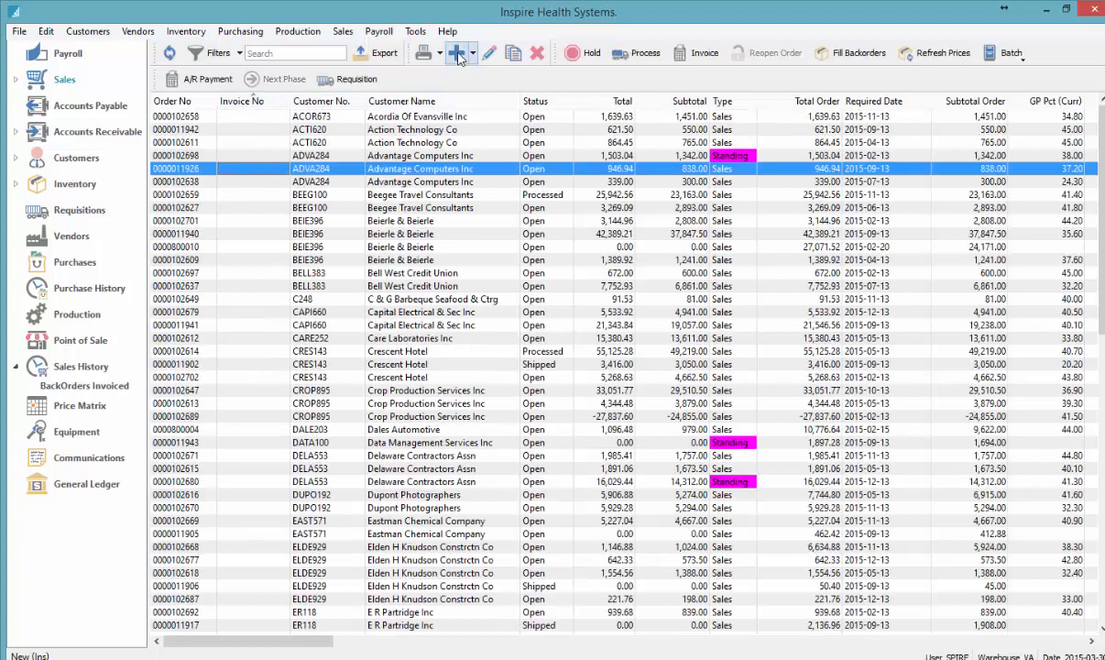
pyautogui.click(454, 51)
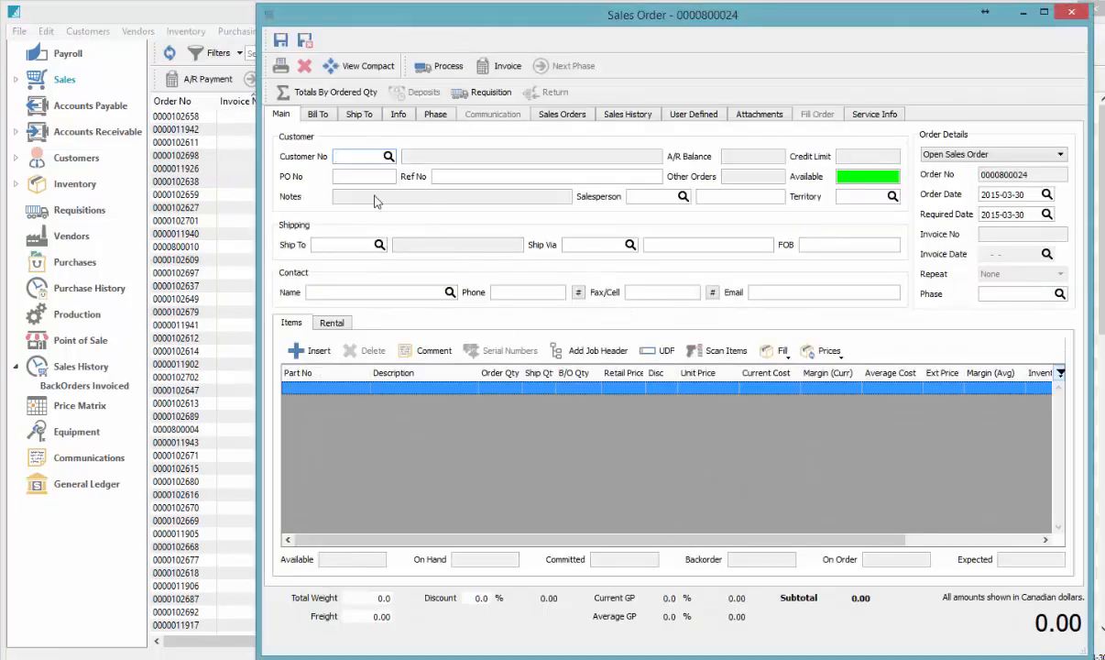
pyautogui.moveTo(1072, 15)
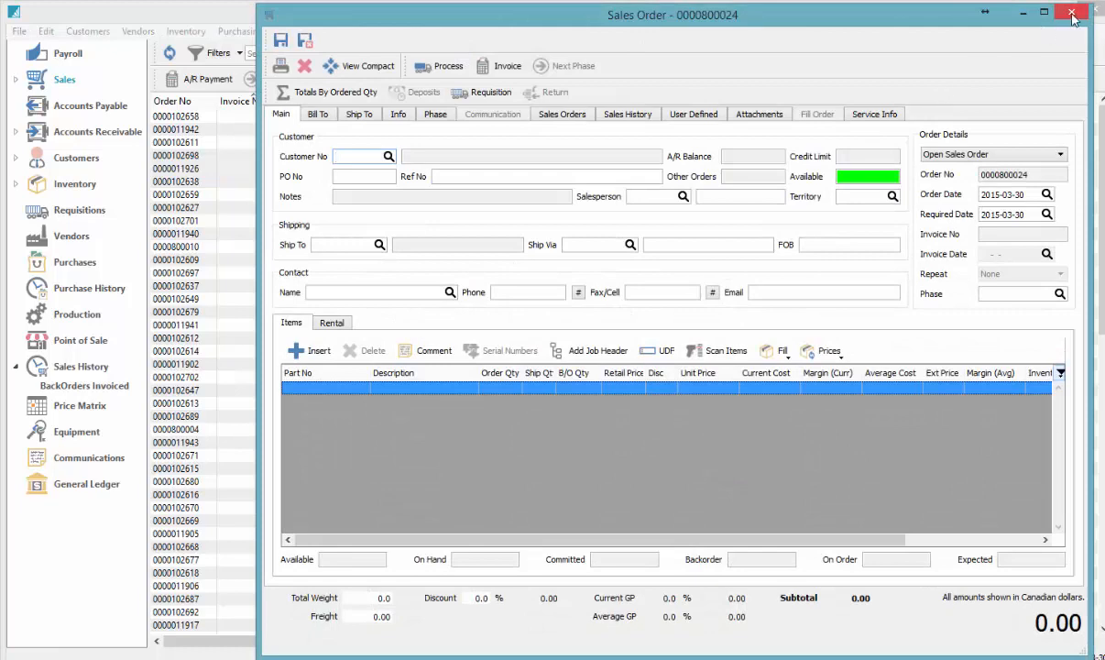
pyautogui.click(391, 156)
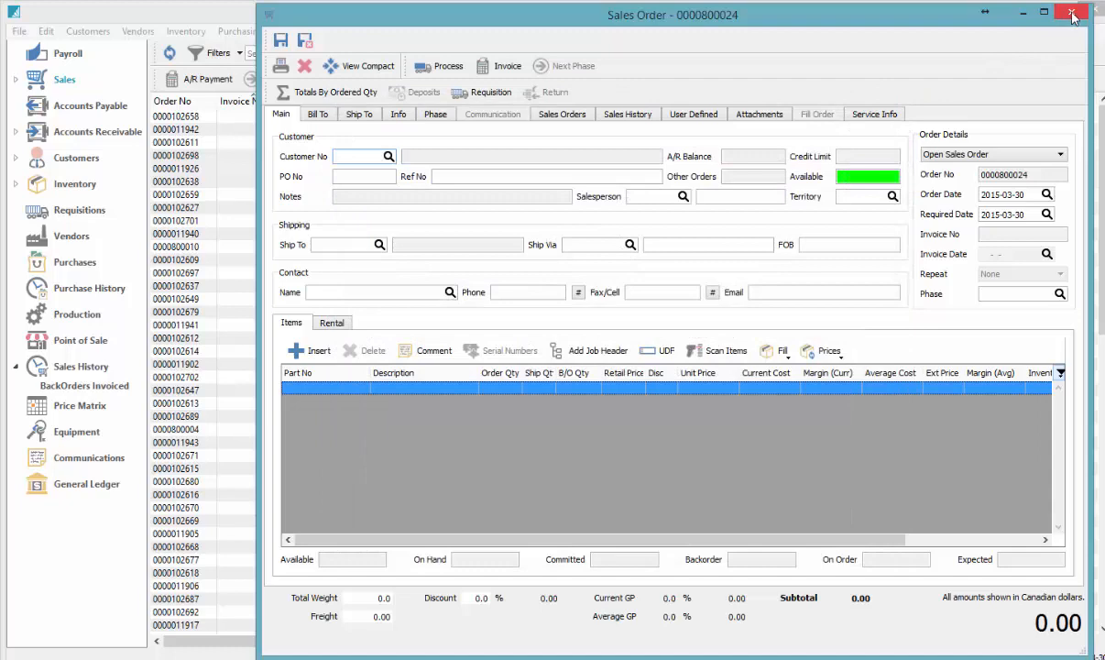
pyautogui.click(1072, 14)
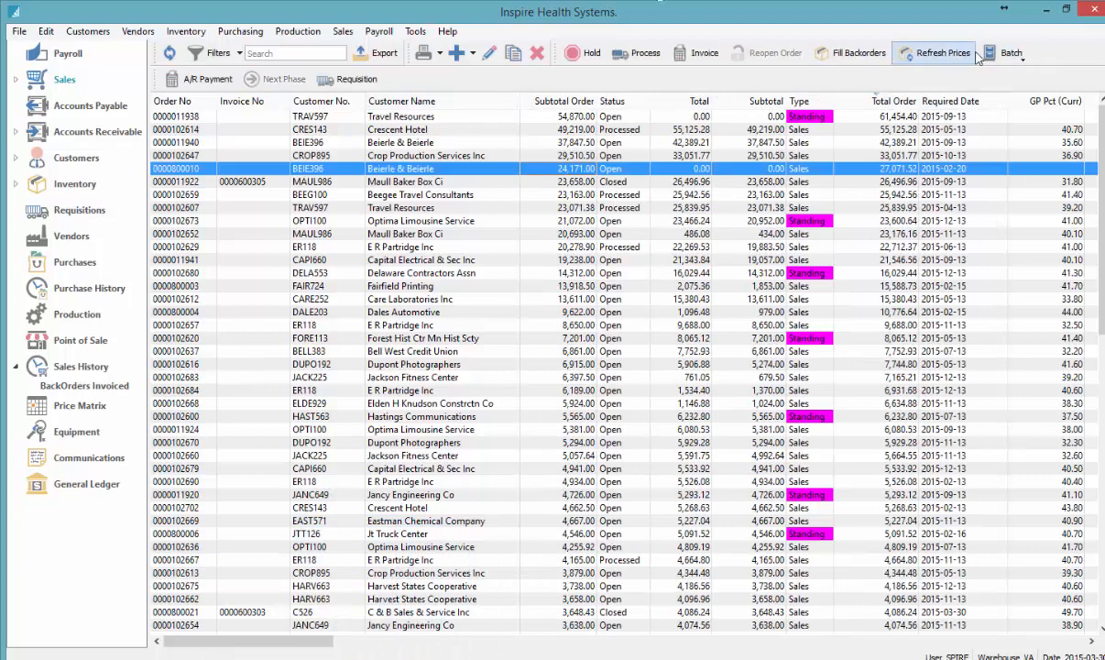
pyautogui.moveTo(326, 72)
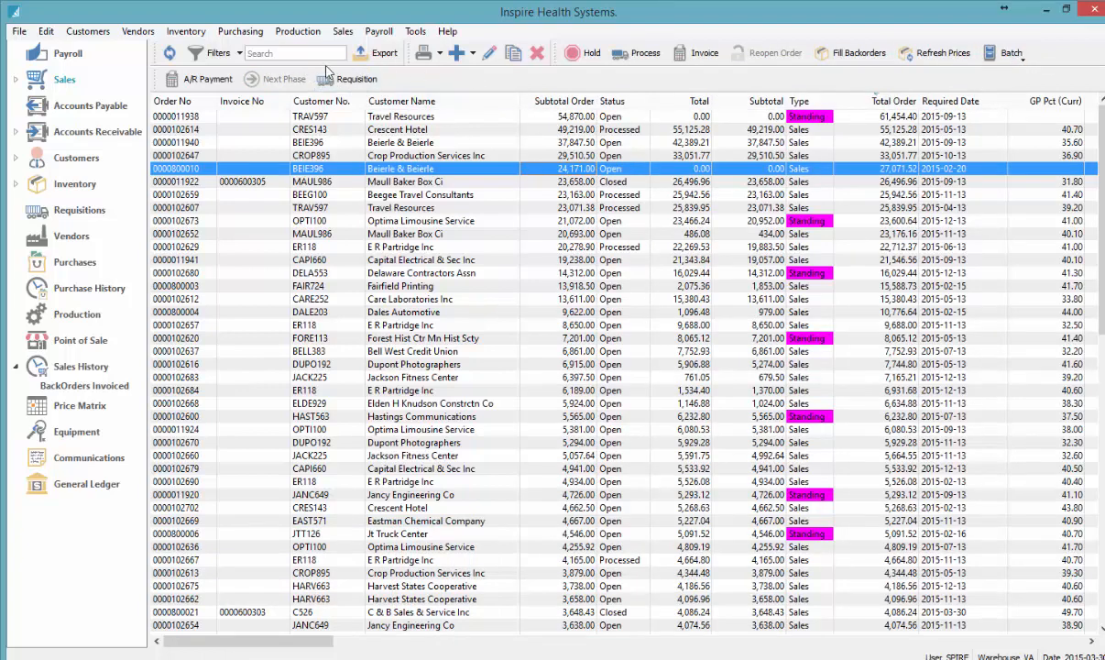
# Add a custom filter requiring all criteria to match and select the Beierle & Beierle order
pyautogui.click(216, 51)
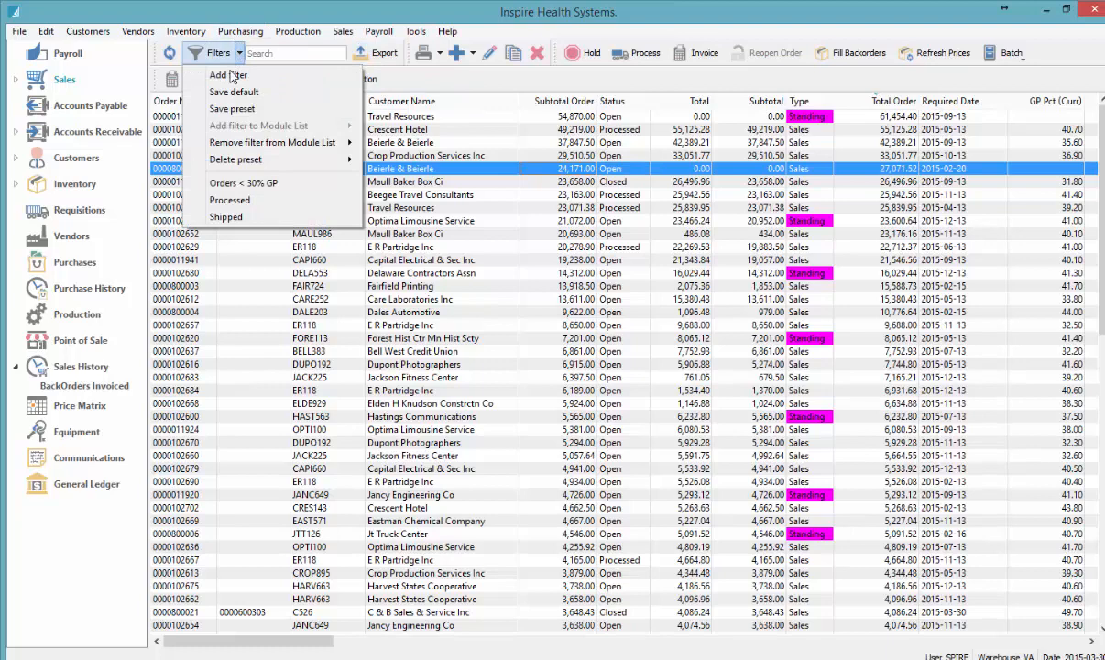
pyautogui.click(228, 73)
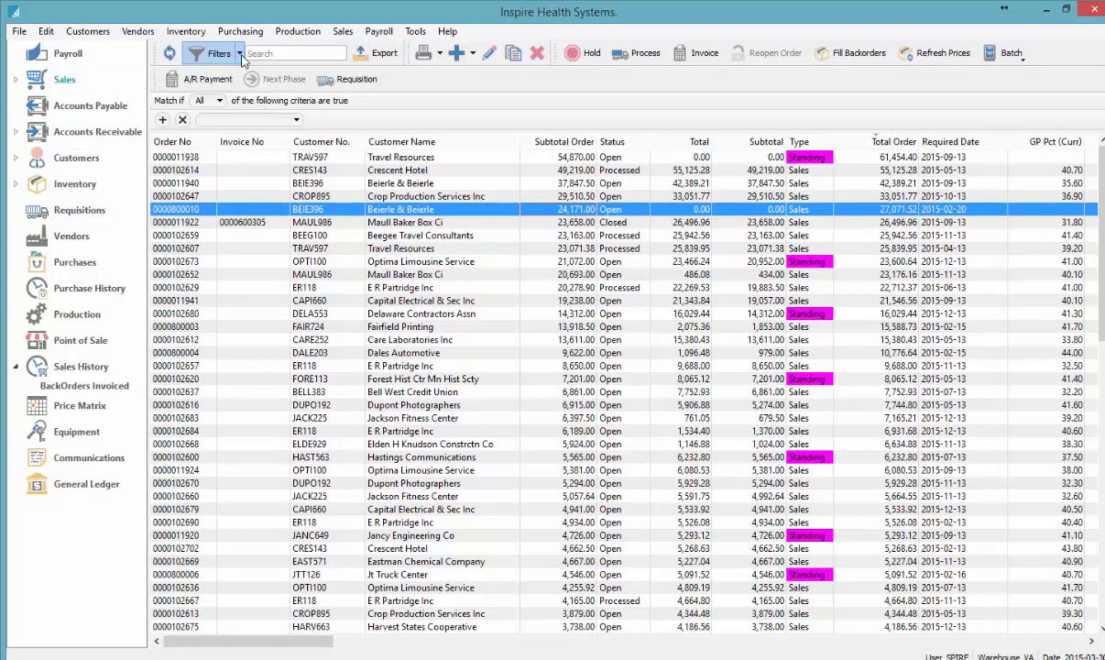
pyautogui.moveTo(304, 212)
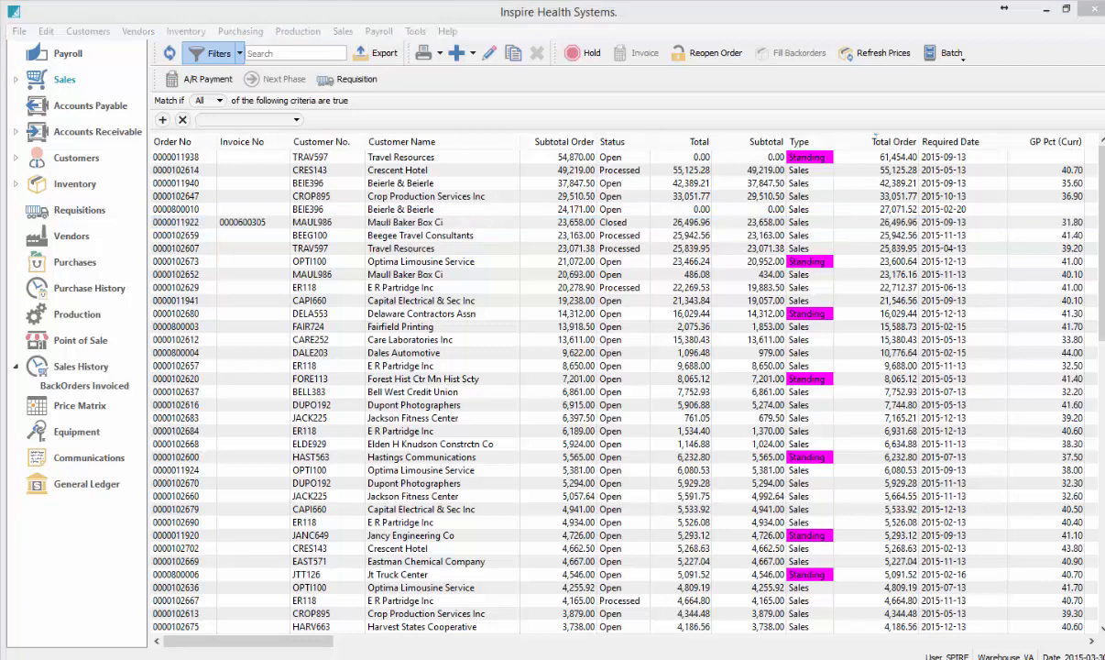
pyautogui.click(399, 209)
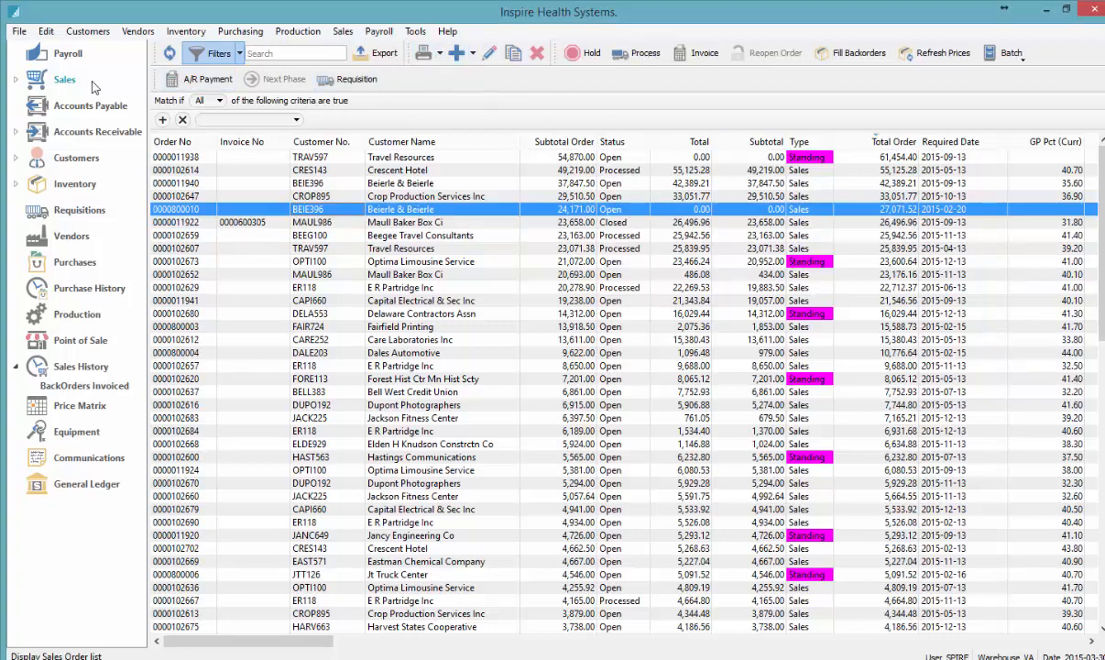
# Visit the Customers and Purchase Orders lists and the File menu, then return to the sales orders
pyautogui.click(90, 104)
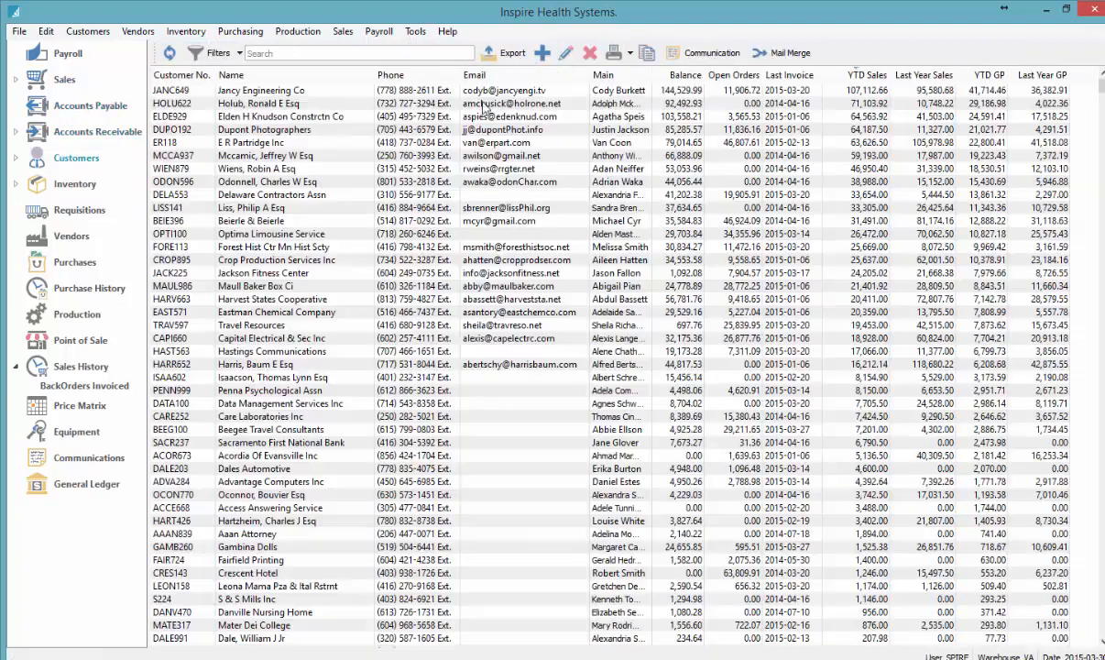
pyautogui.click(73, 262)
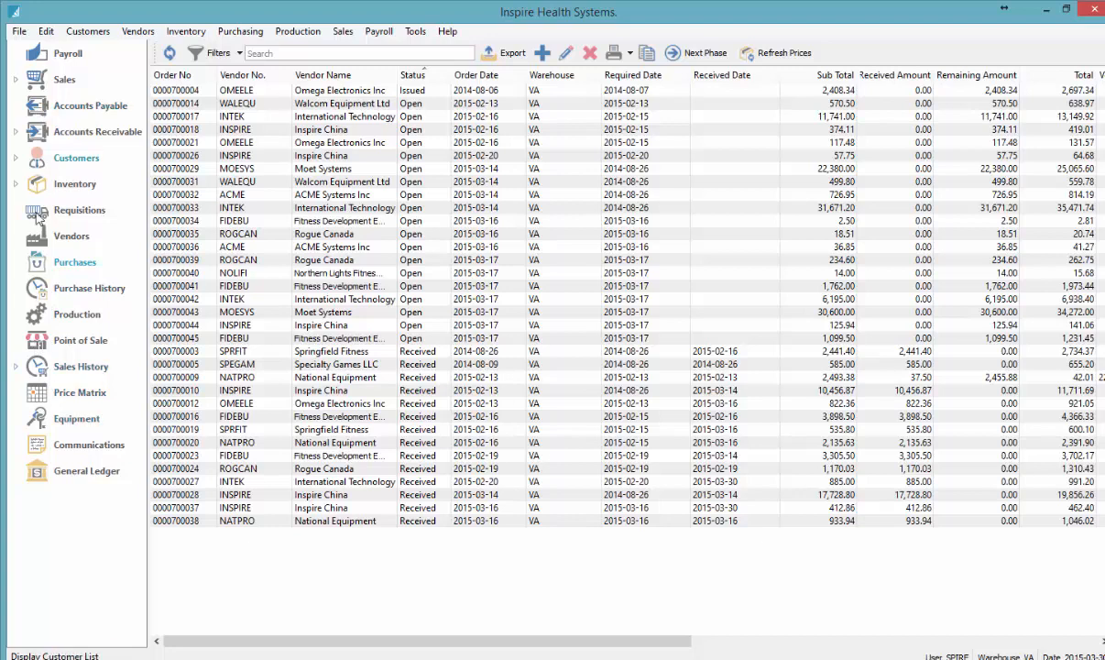
pyautogui.click(19, 30)
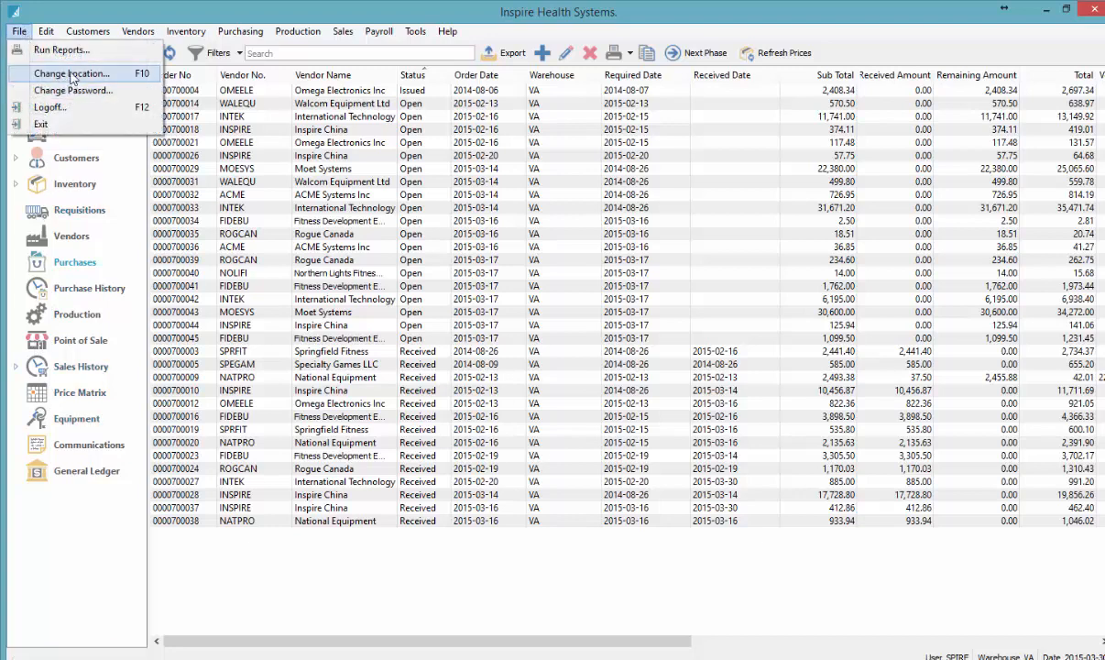
pyautogui.moveTo(62, 49)
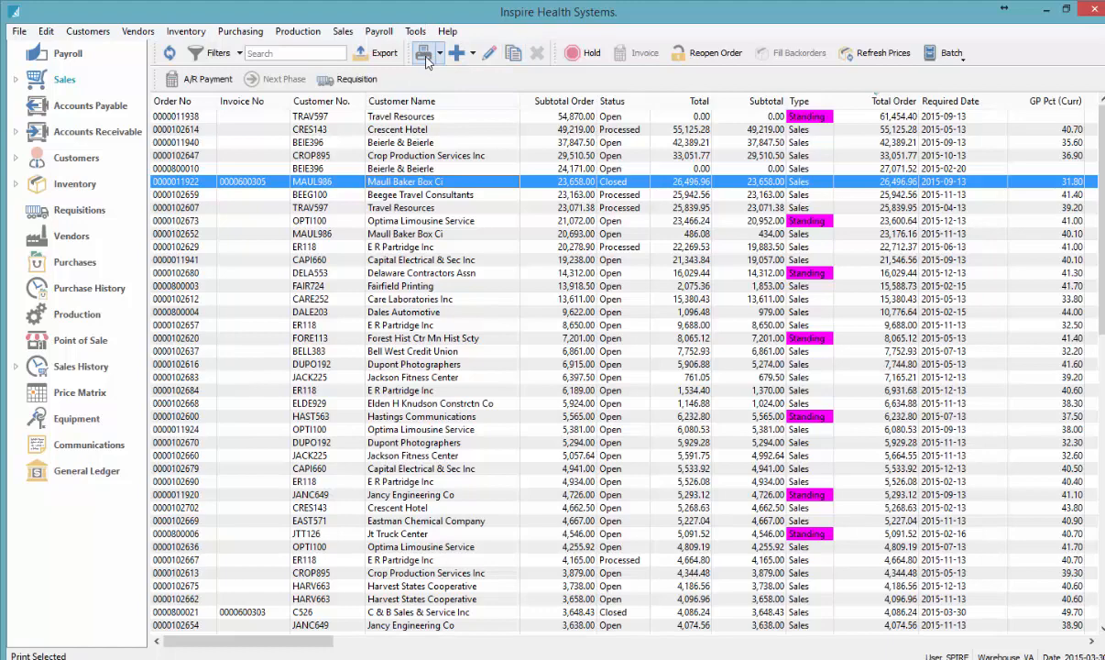
pyautogui.click(422, 51)
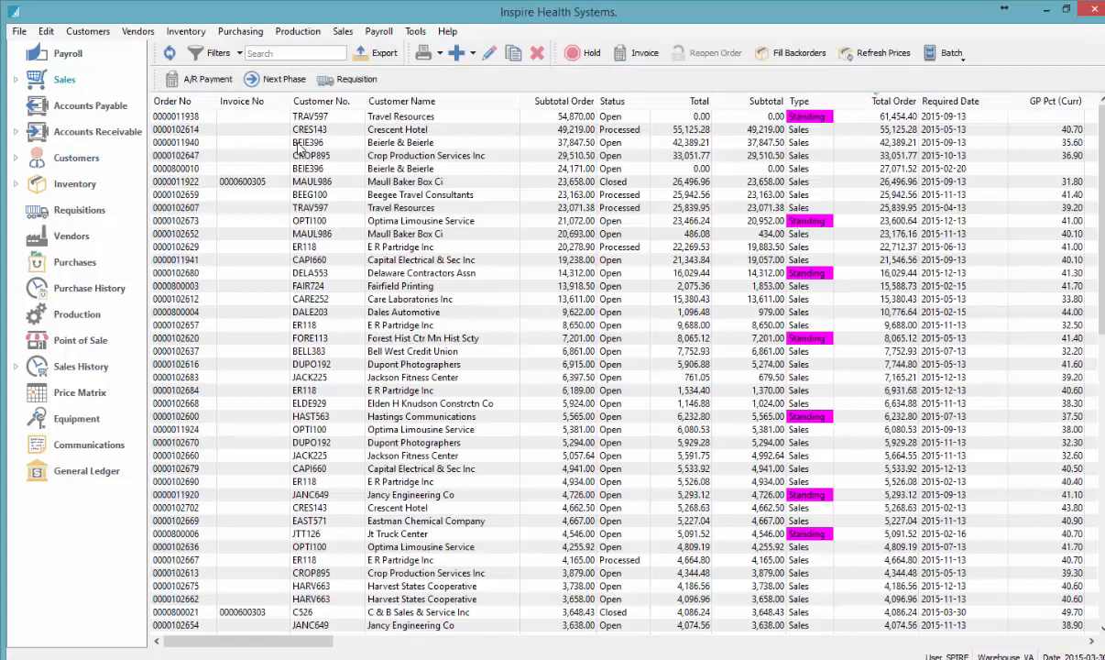
pyautogui.doubleClick(176, 143)
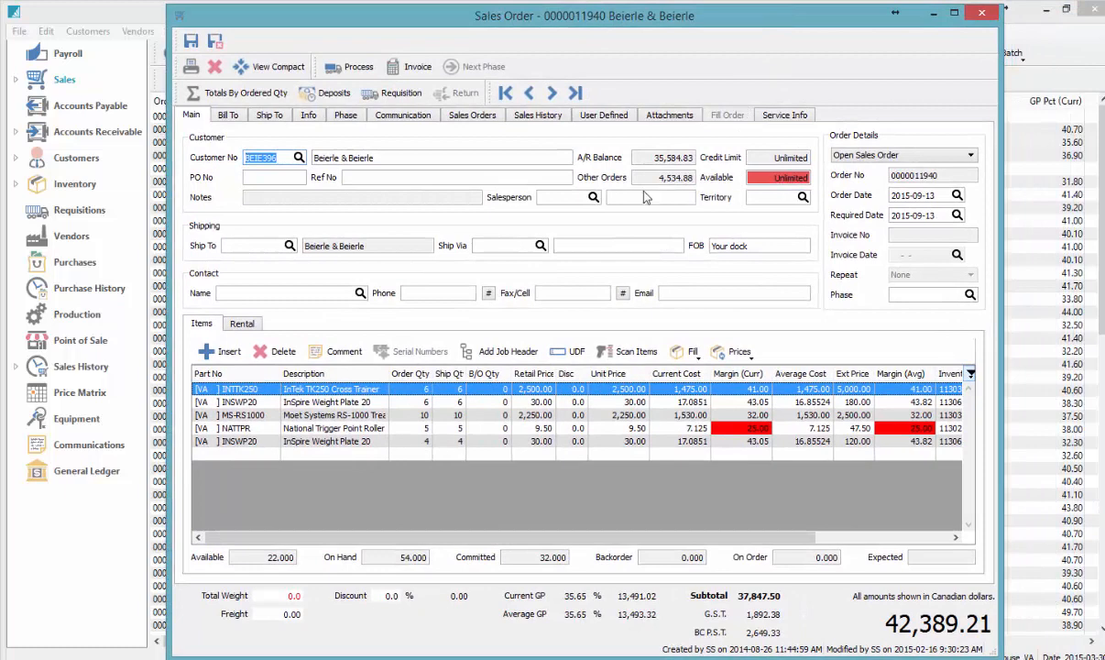
pyautogui.click(326, 401)
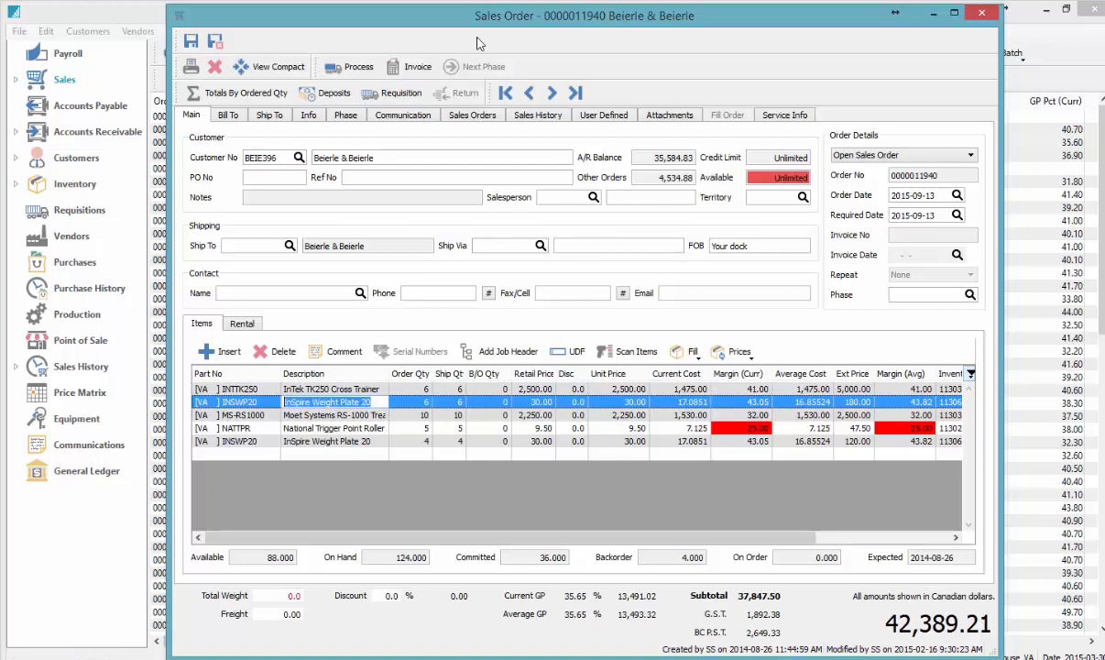
pyautogui.moveTo(548, 20)
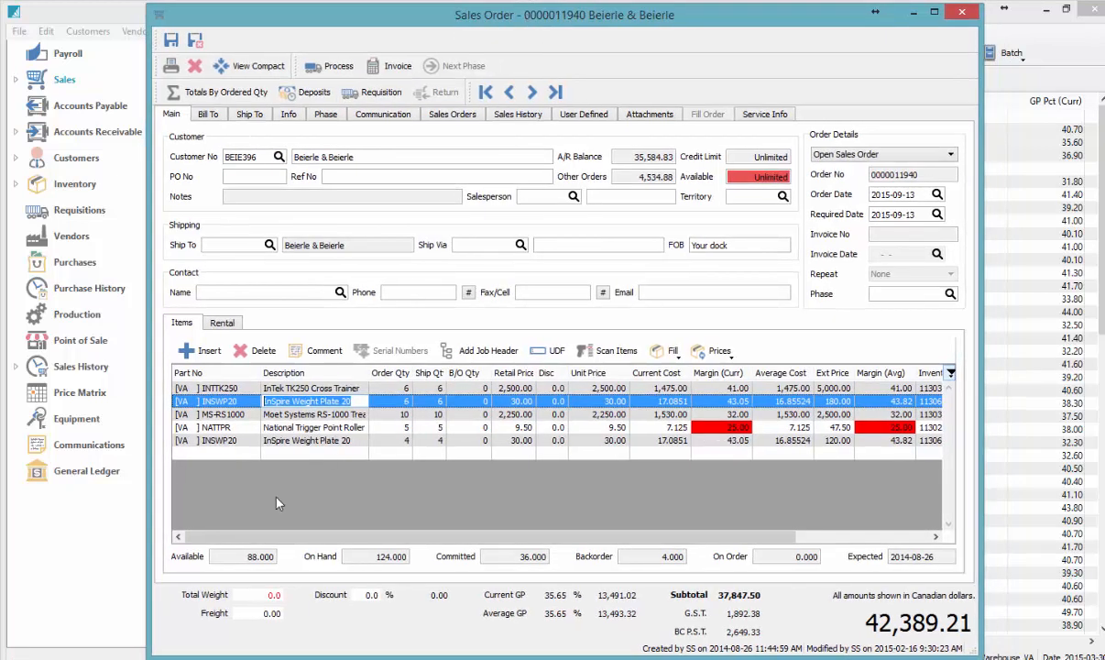
pyautogui.click(313, 414)
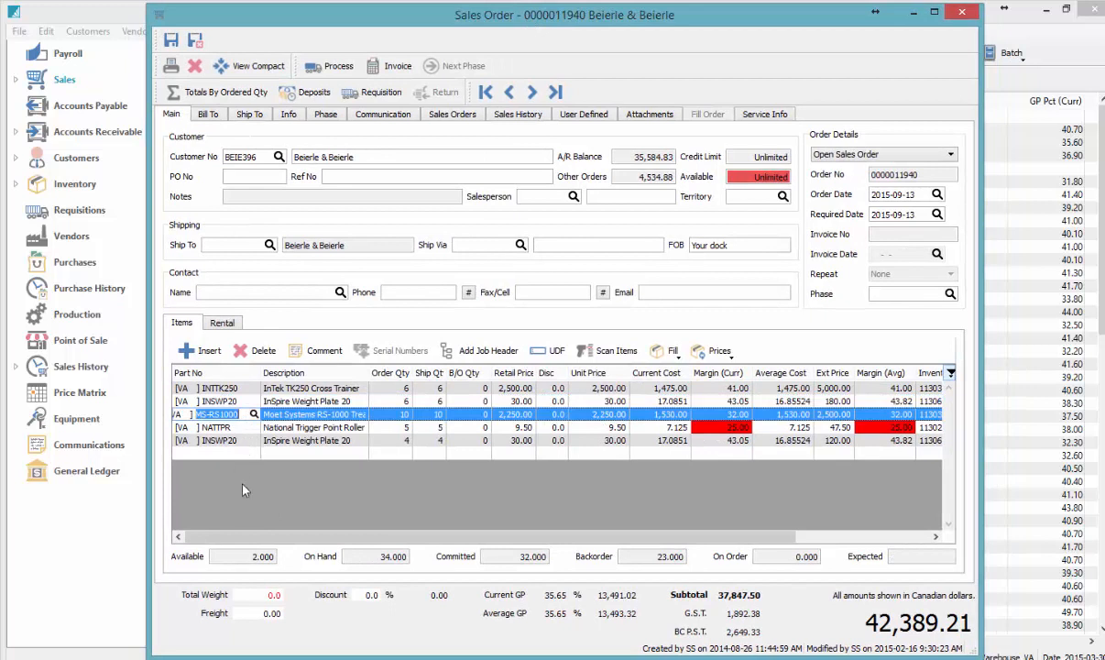
pyautogui.moveTo(218, 428)
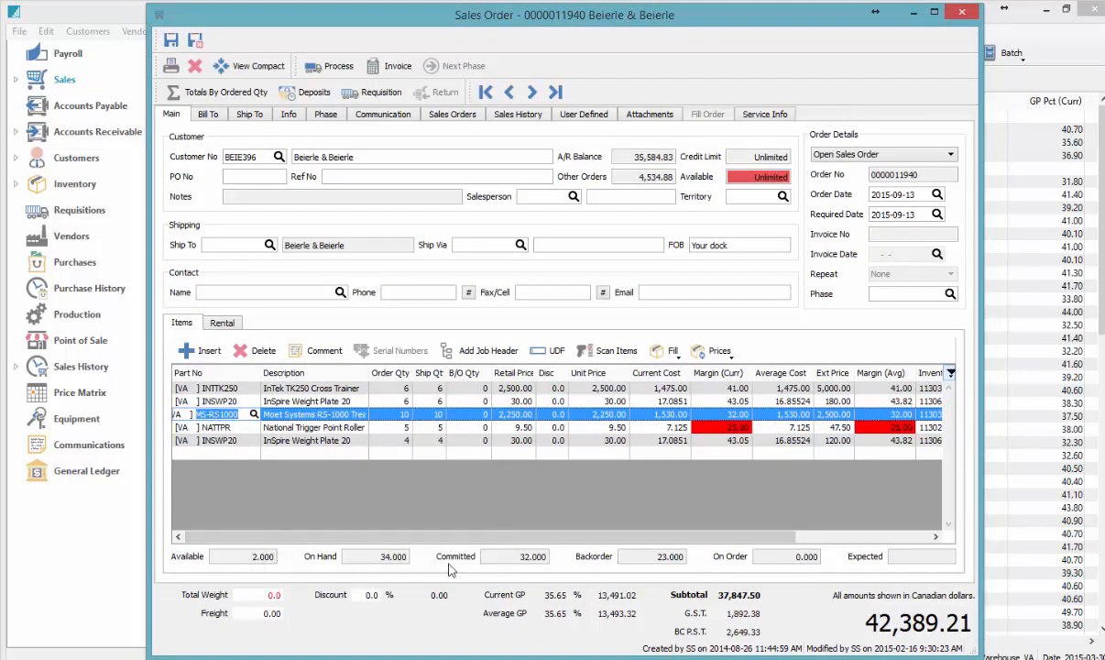
pyautogui.moveTo(389, 497)
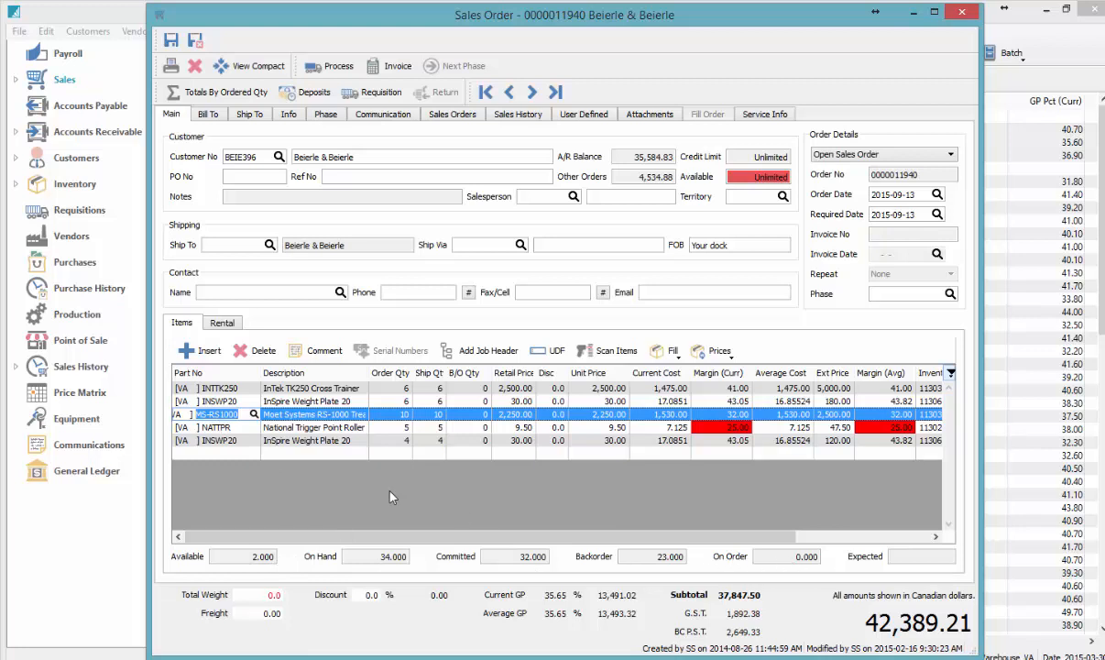
pyautogui.click(308, 401)
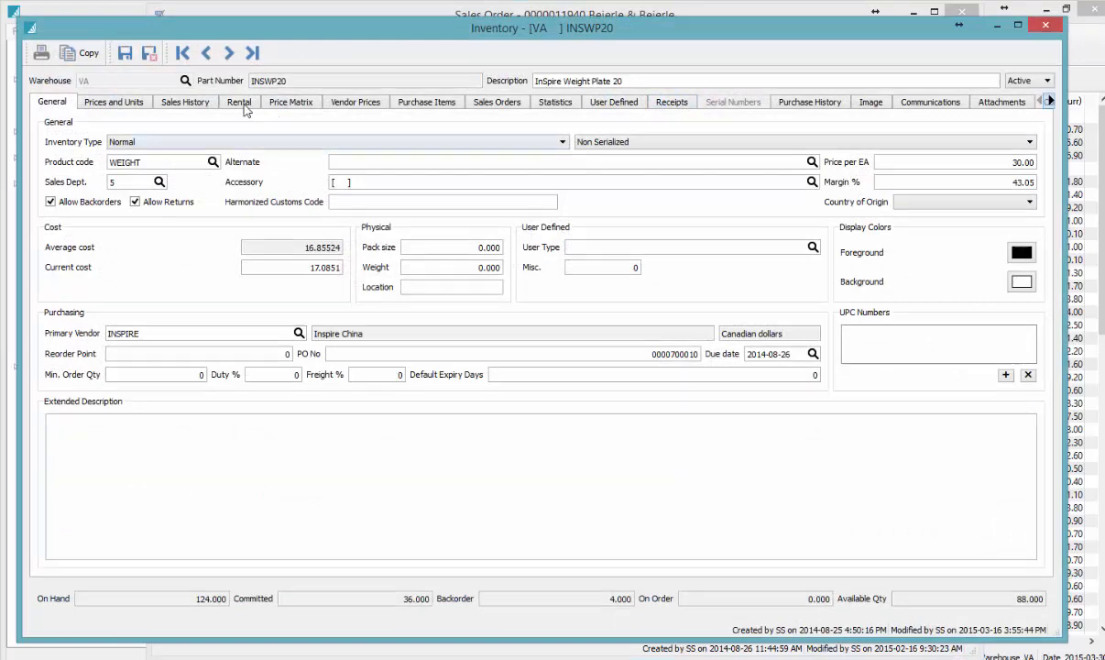
# Browse INSWP20's sales history, purchase orders, sales orders and monthly statistics
pyautogui.click(183, 103)
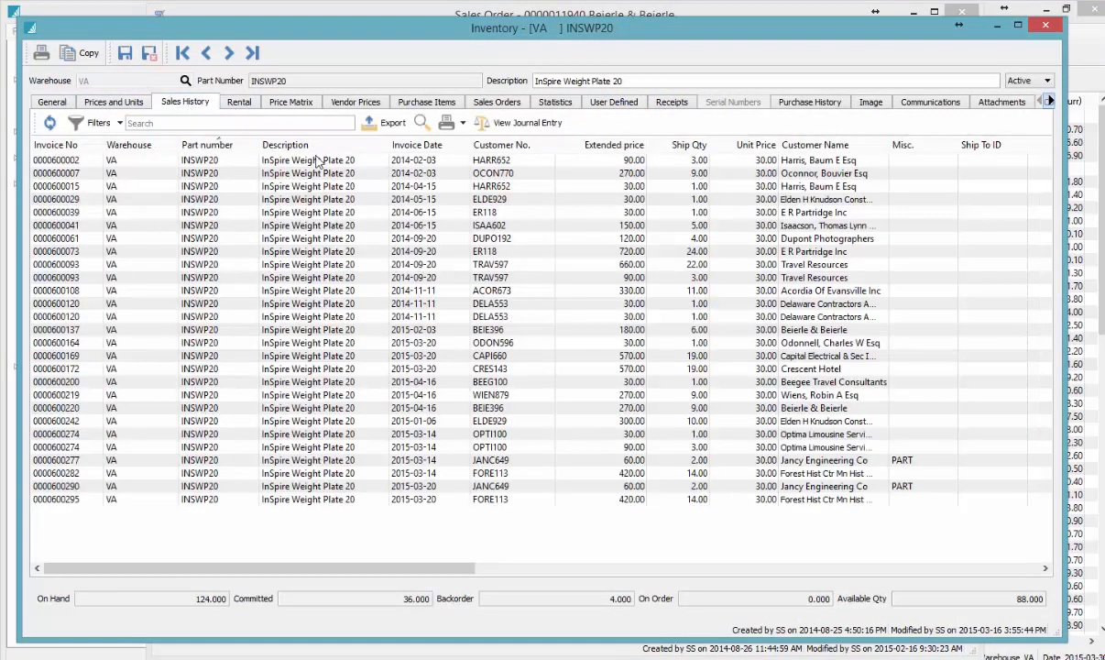
pyautogui.click(425, 102)
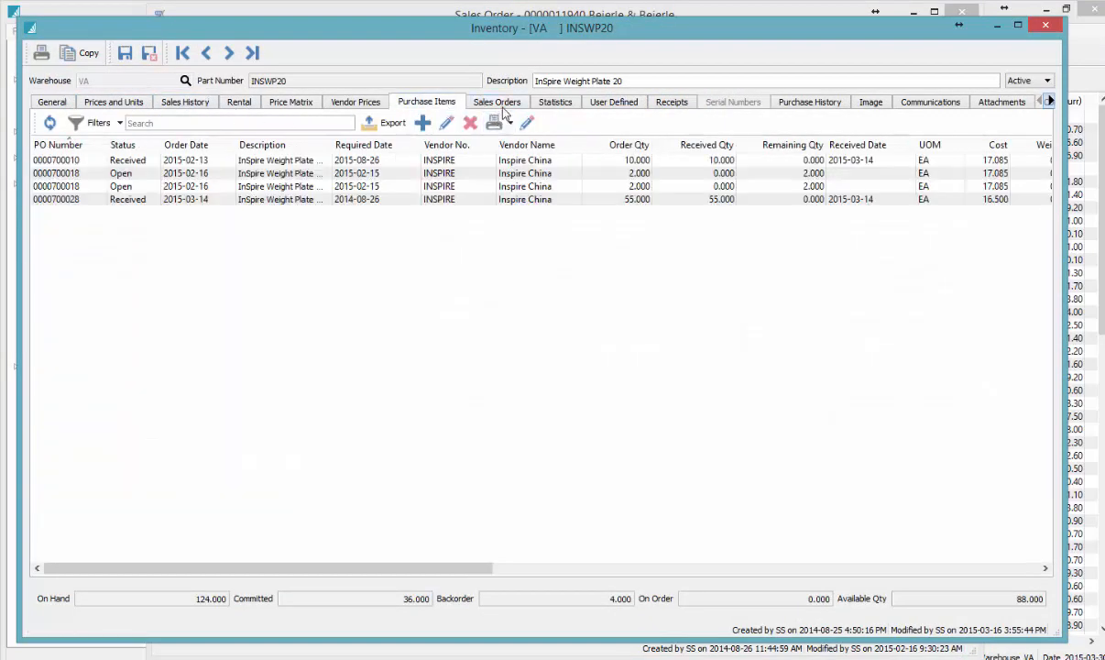
pyautogui.click(497, 102)
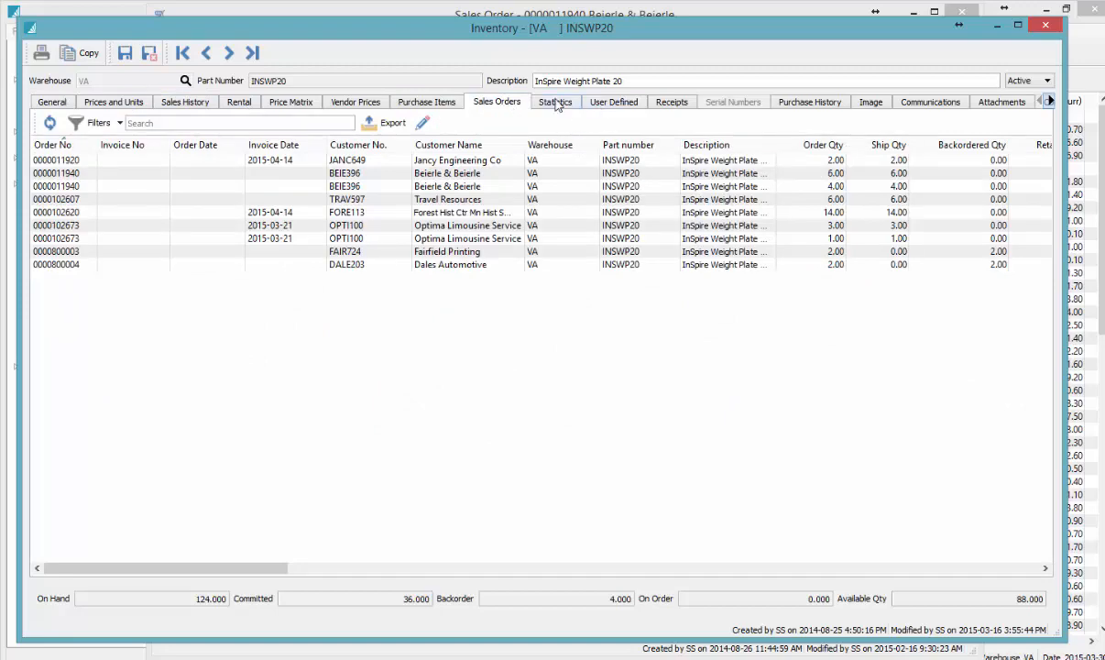
pyautogui.click(556, 103)
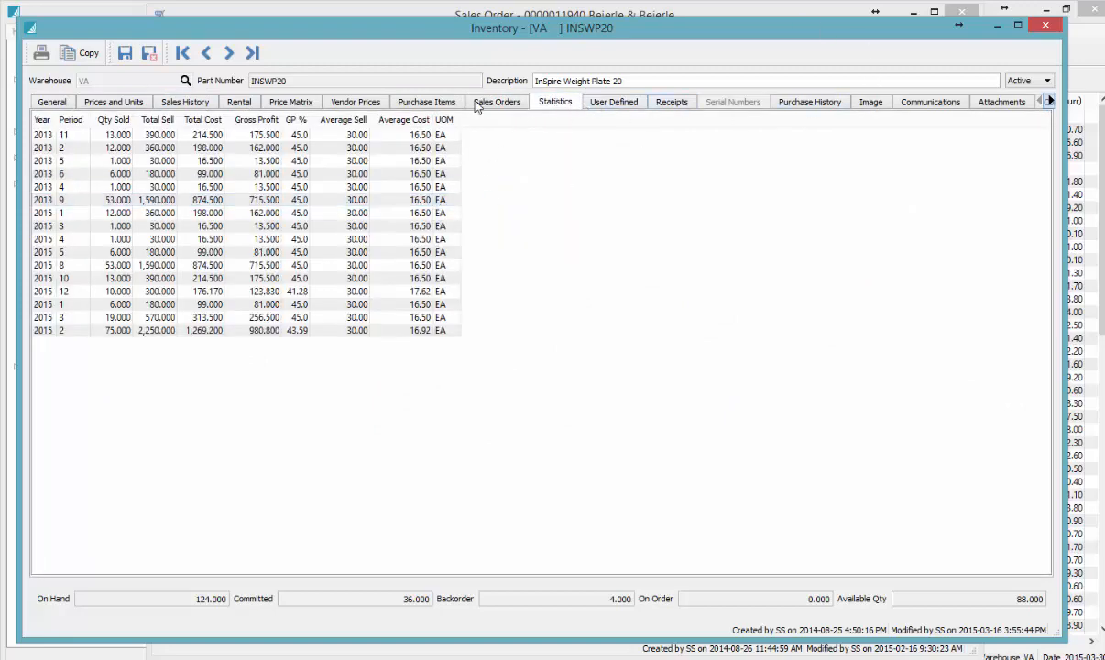
# Bring sales order 11940 forward and list Beierle & Beierle's other orders
pyautogui.click(1044, 25)
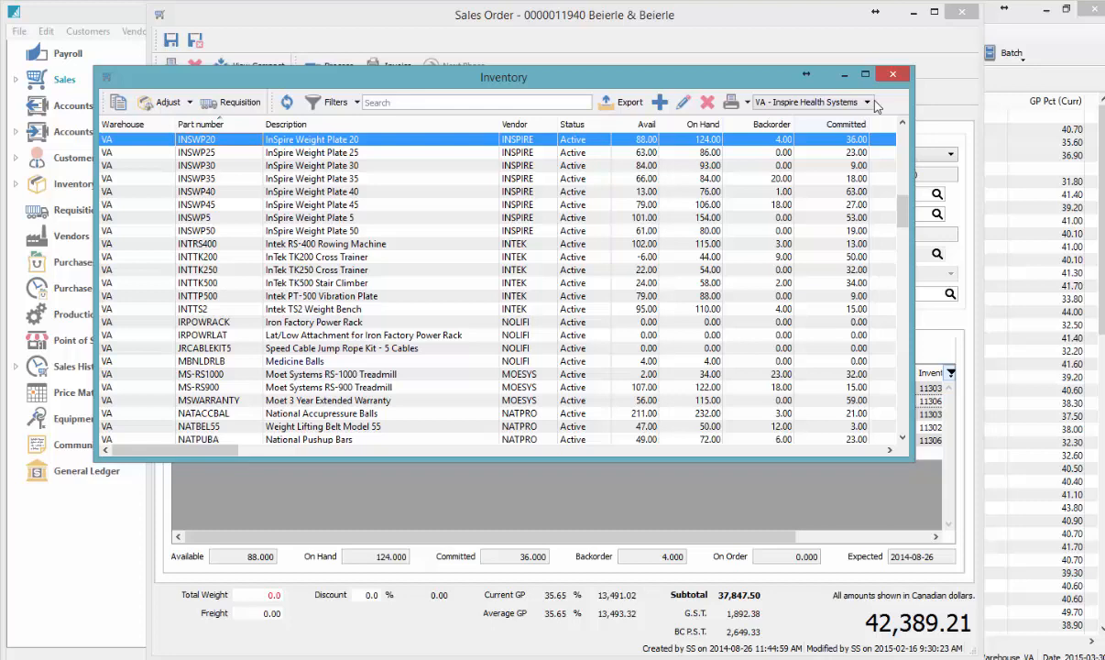
pyautogui.click(893, 73)
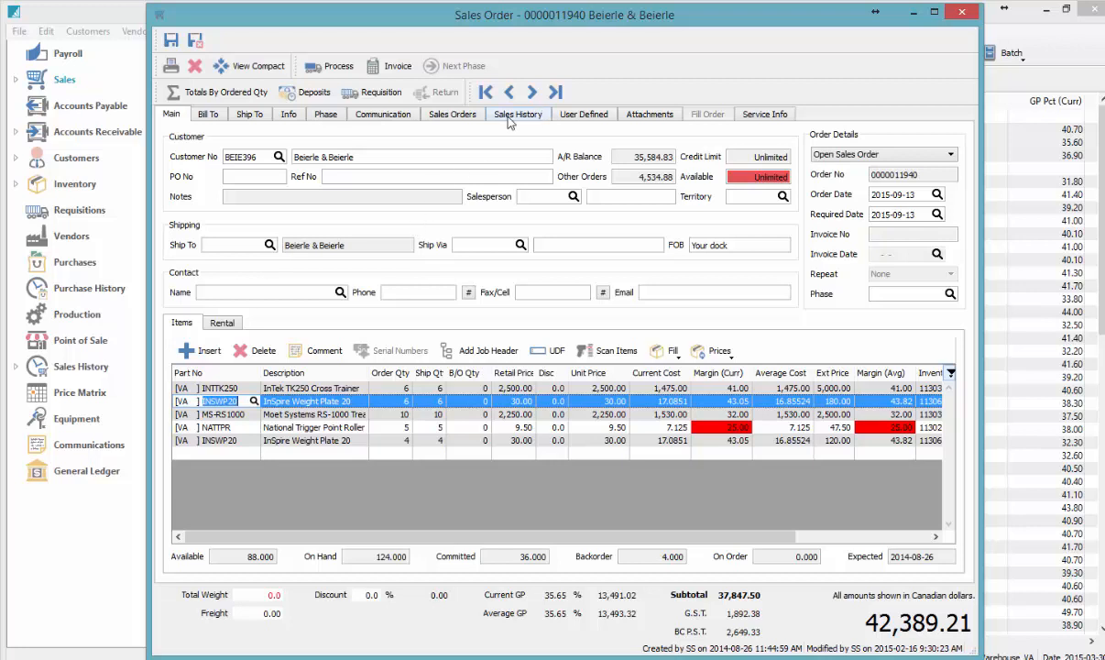
pyautogui.click(453, 114)
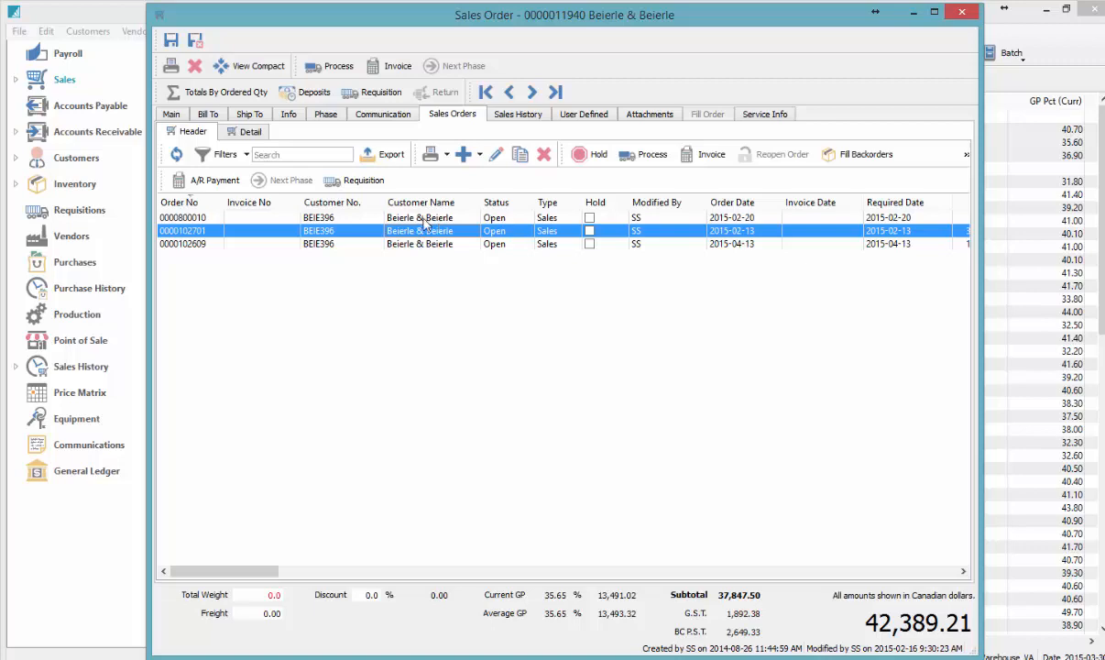
pyautogui.doubleClick(183, 216)
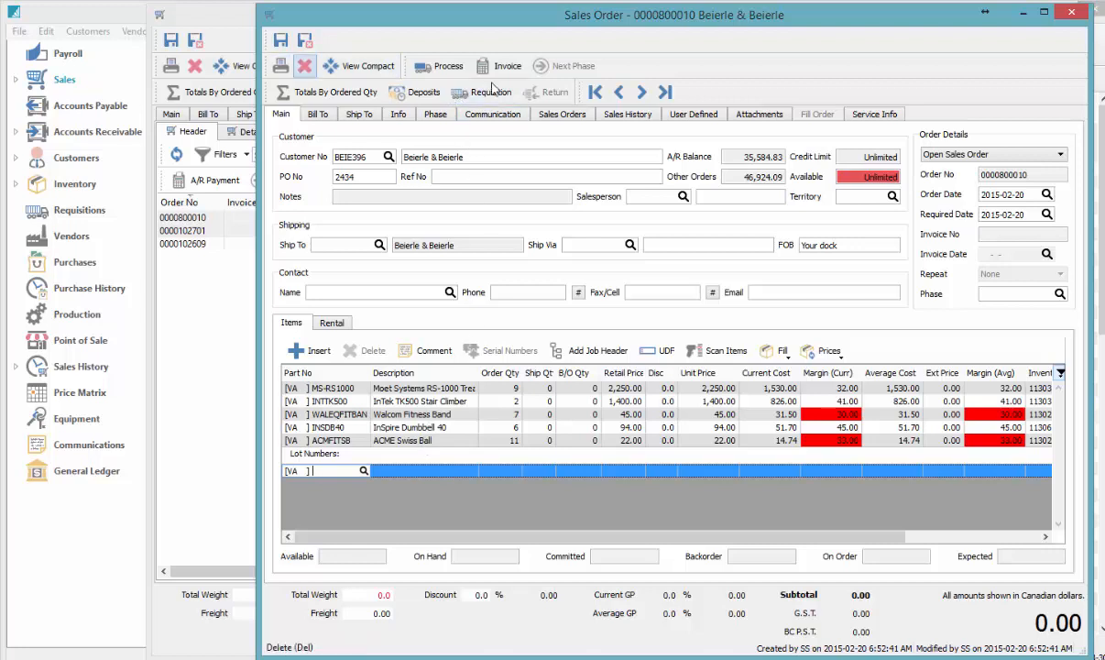
pyautogui.moveTo(1071, 12)
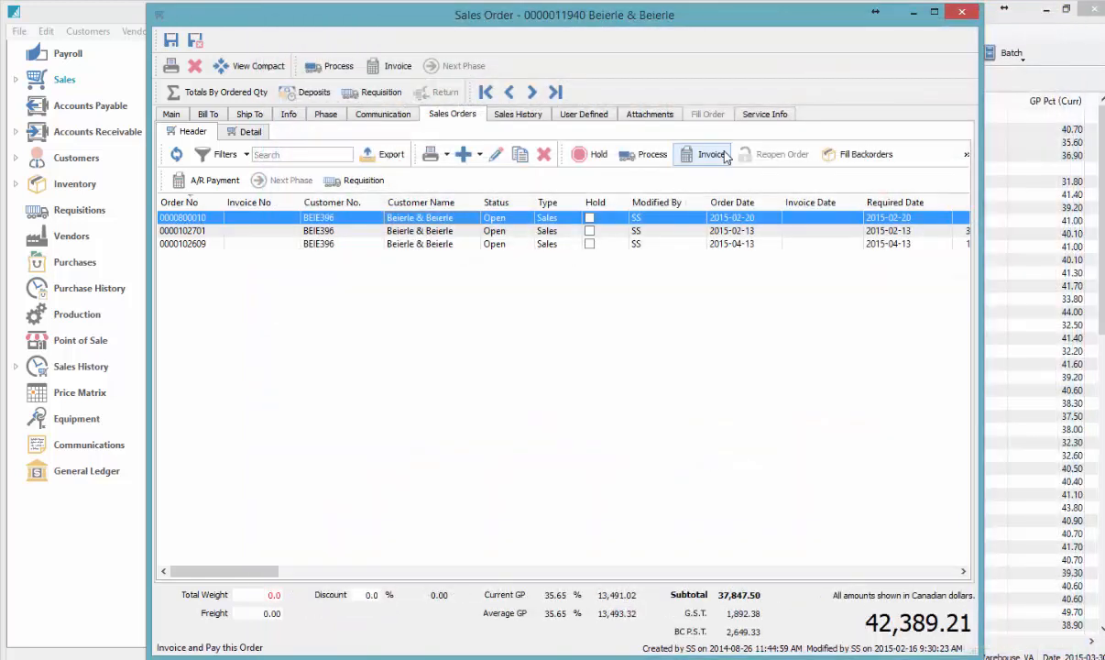
pyautogui.click(170, 114)
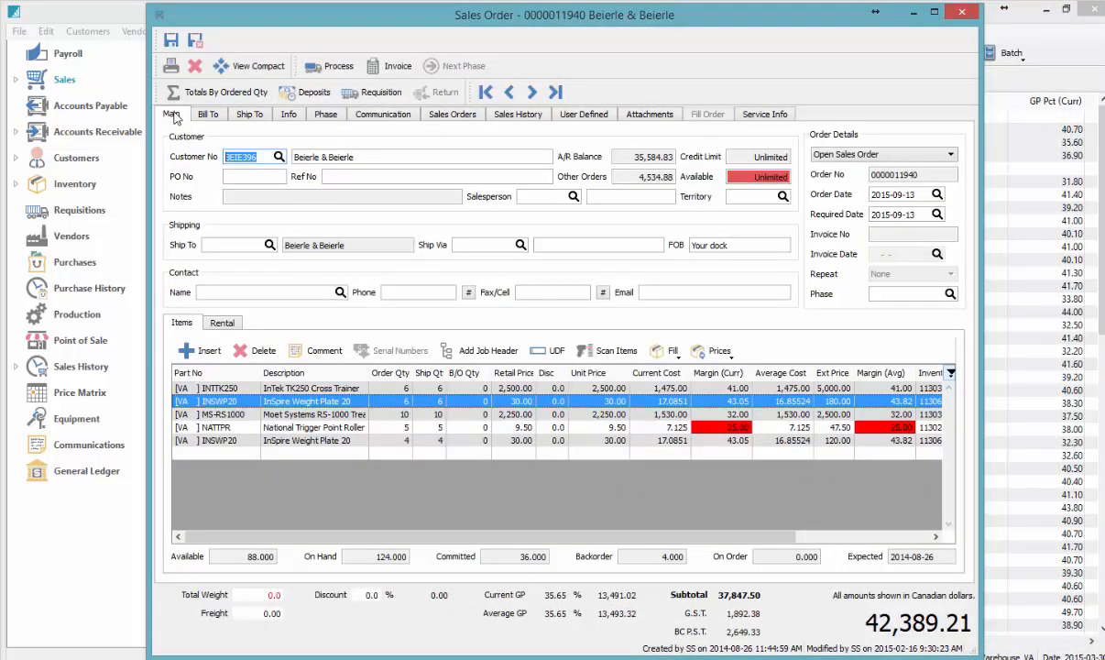
pyautogui.click(312, 414)
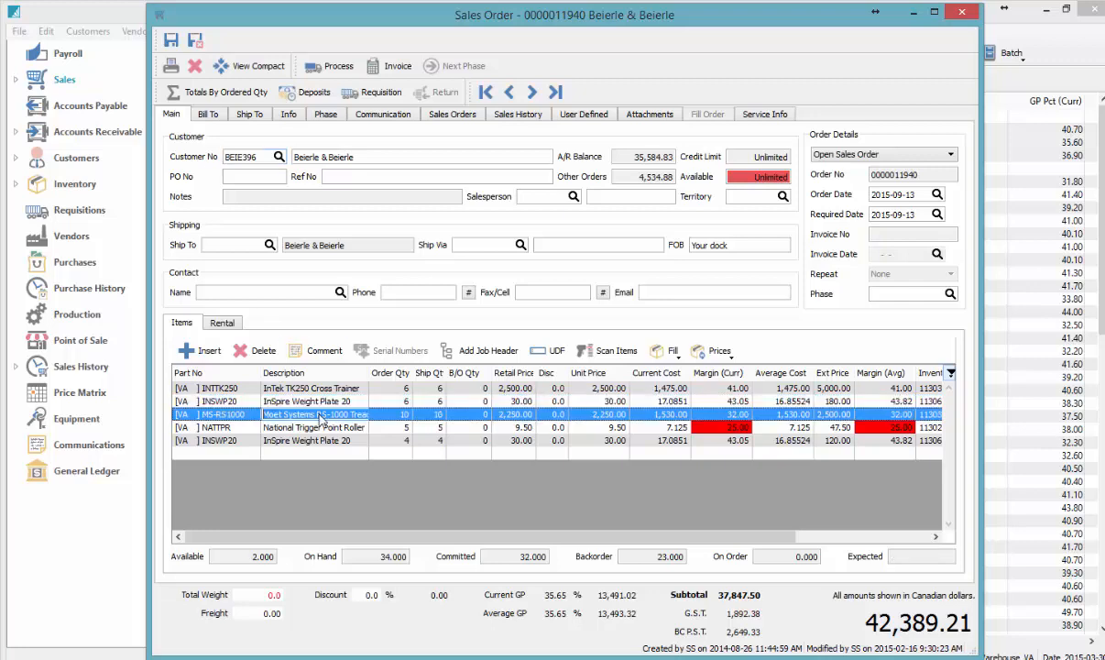
pyautogui.moveTo(284, 161)
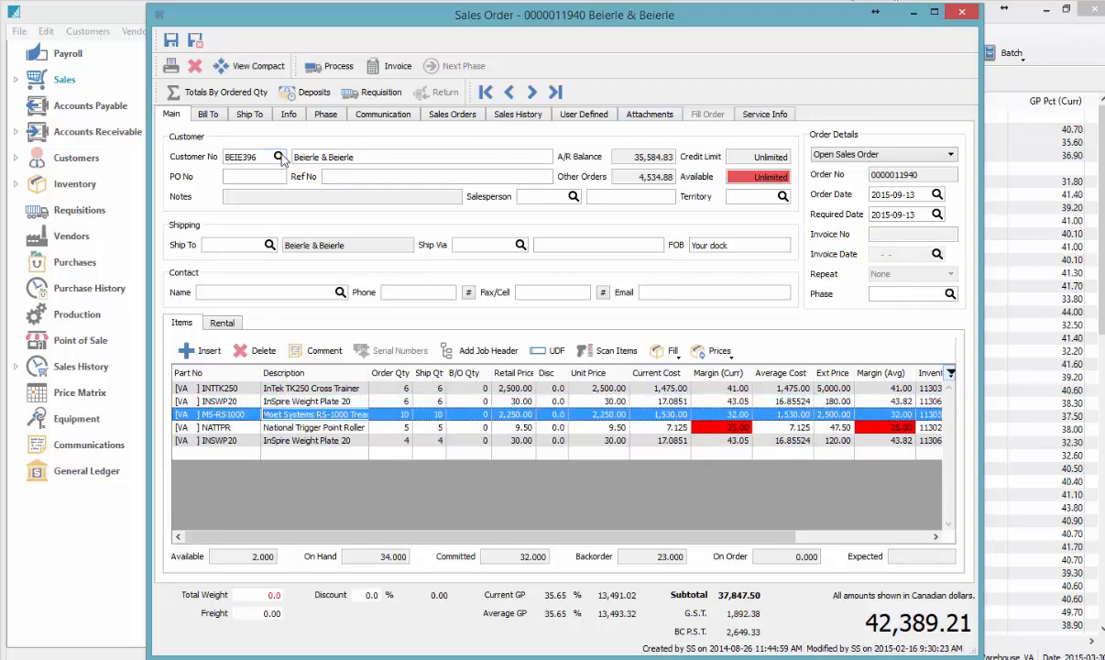
pyautogui.click(278, 157)
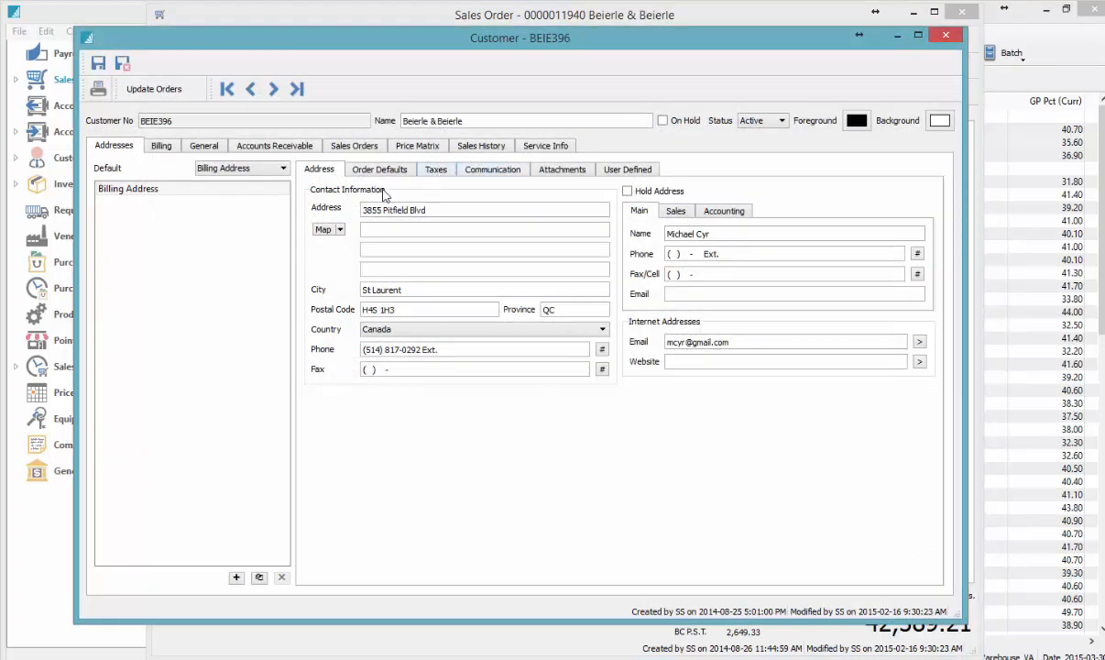
pyautogui.click(275, 145)
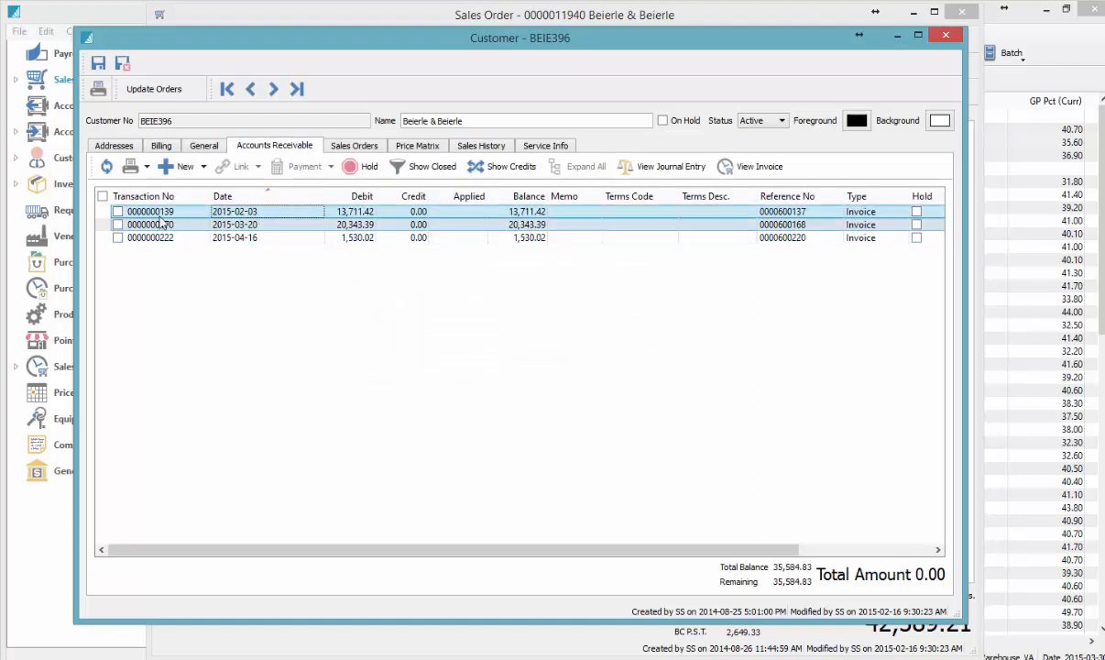
pyautogui.click(103, 194)
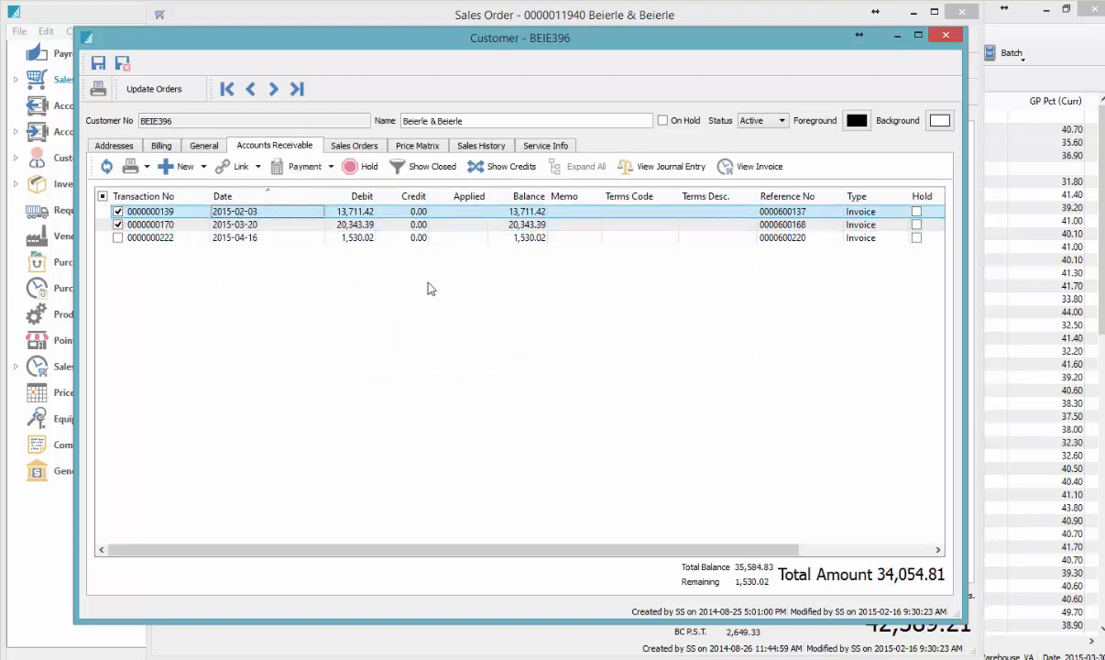
pyautogui.moveTo(528, 269)
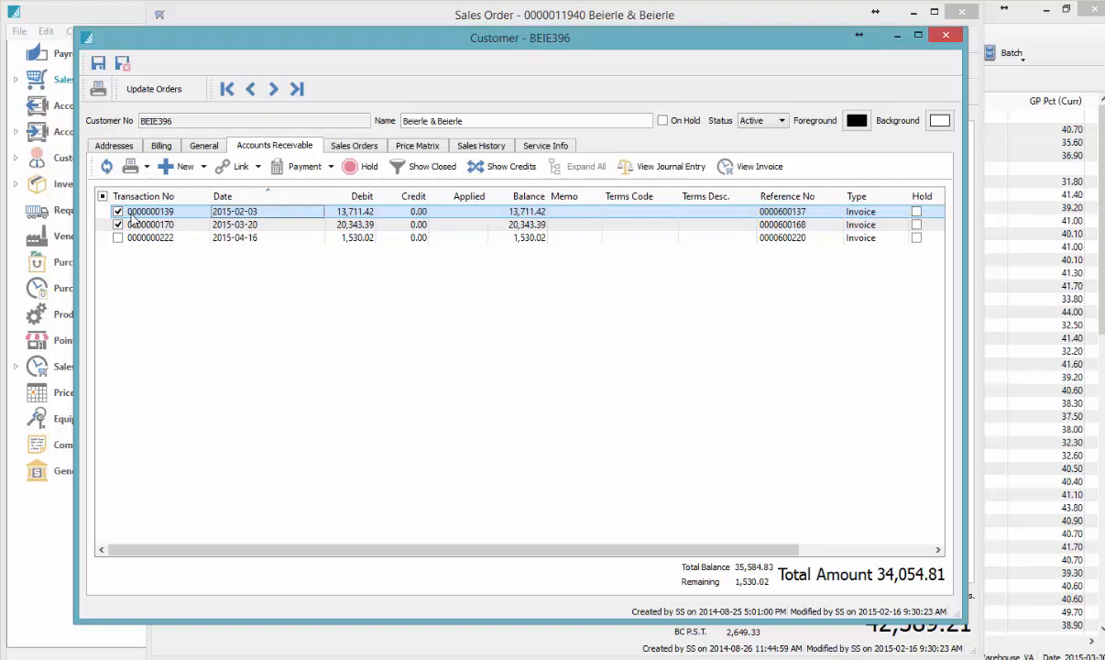
pyautogui.click(305, 165)
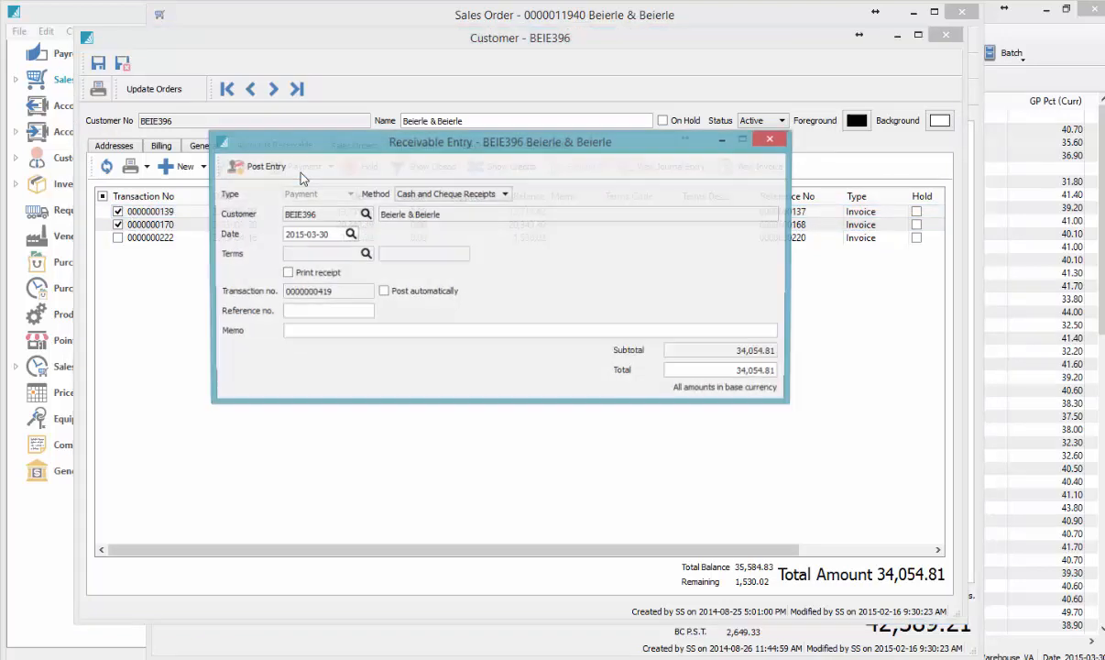
pyautogui.click(669, 165)
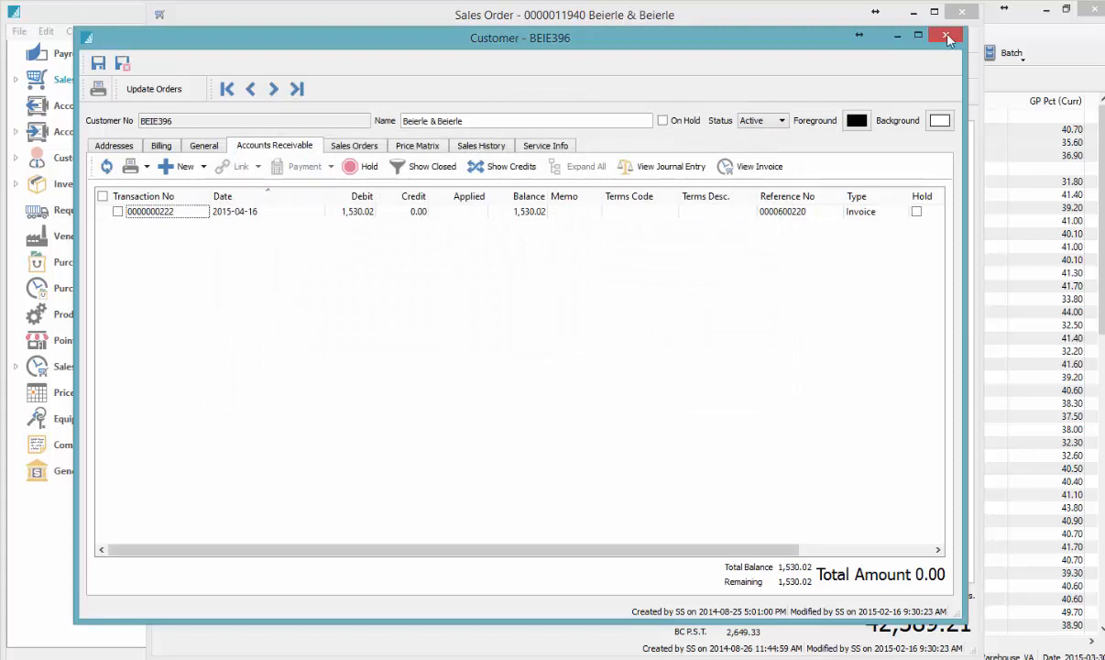
pyautogui.click(948, 36)
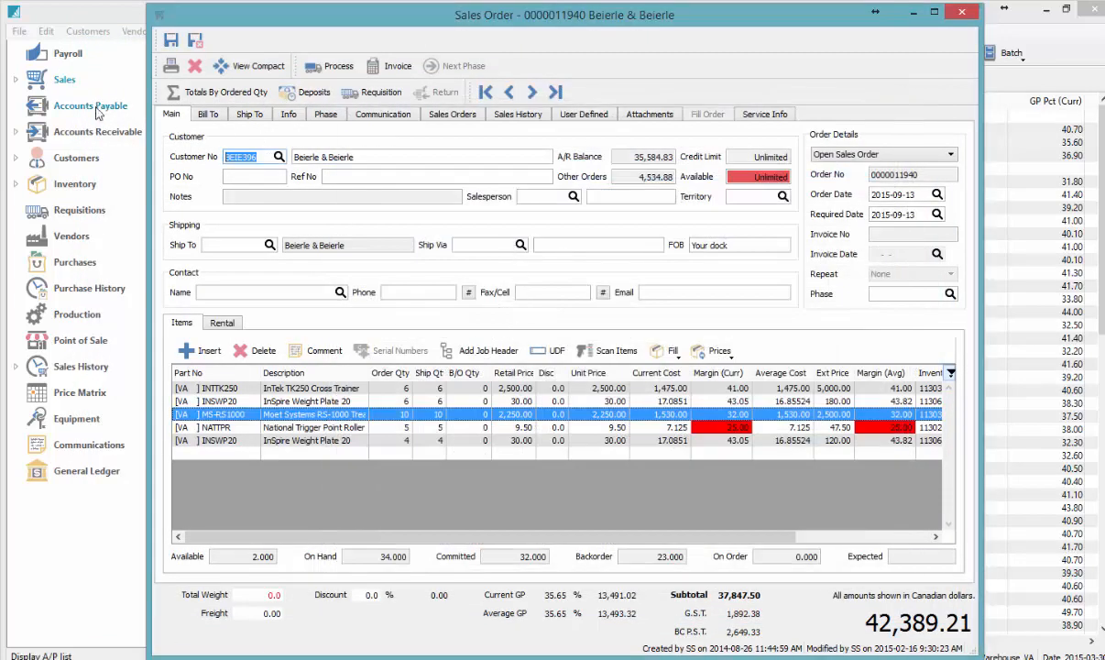
pyautogui.moveTo(90, 132)
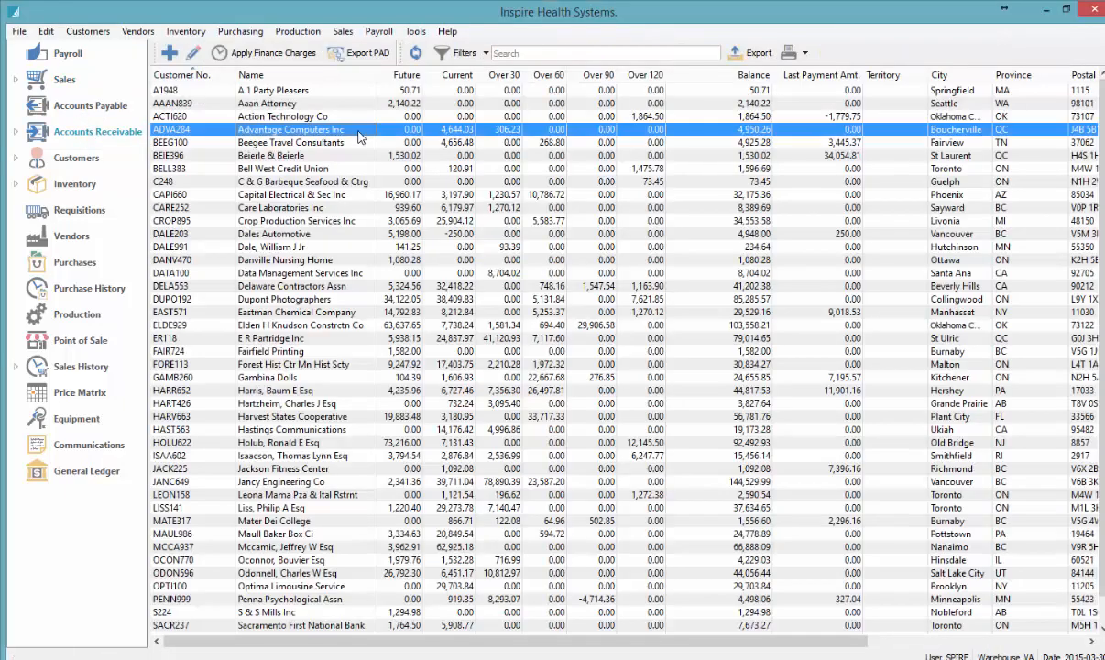
# Review Advantage Computers Inc's open invoices and sales history, then close both windows
pyautogui.doubleClick(291, 128)
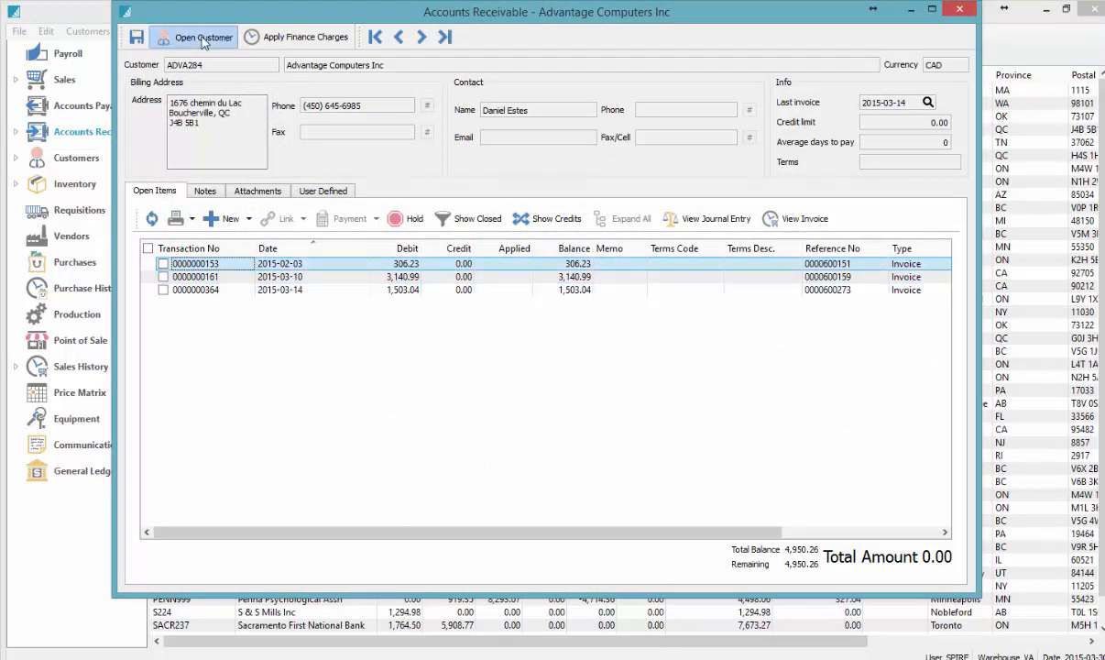
pyautogui.click(202, 37)
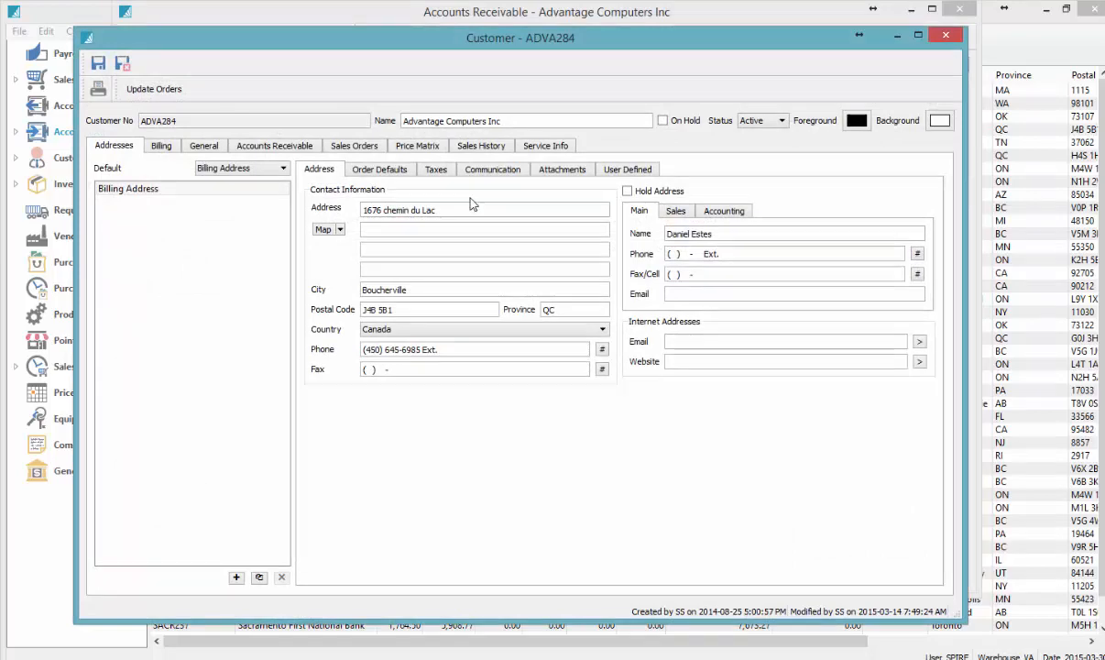
pyautogui.click(480, 145)
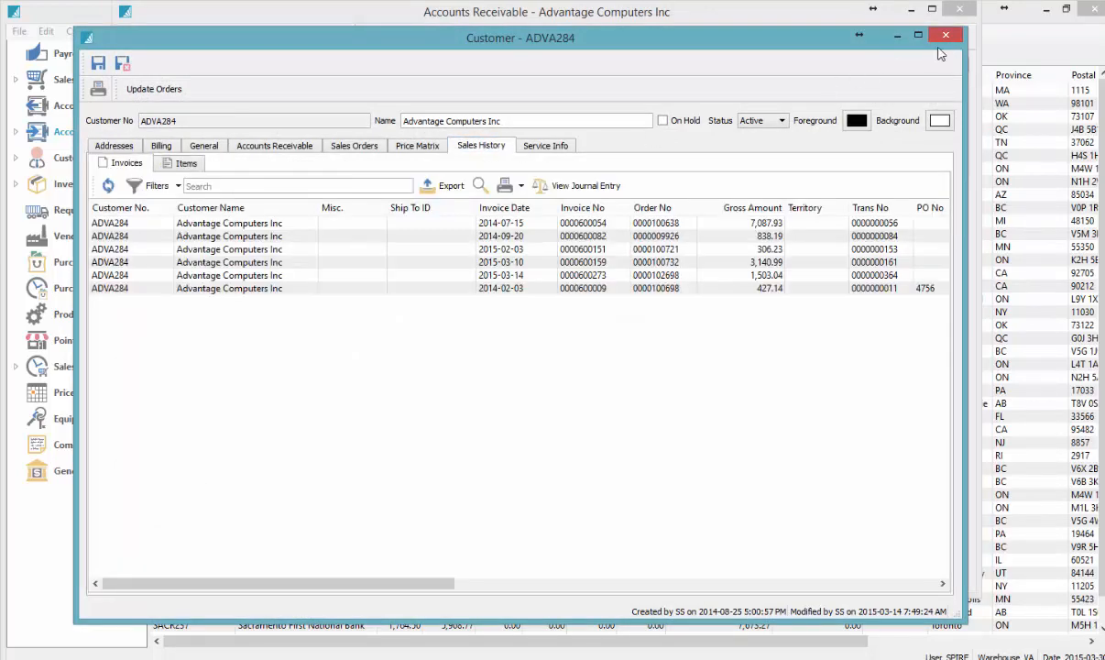
pyautogui.click(946, 37)
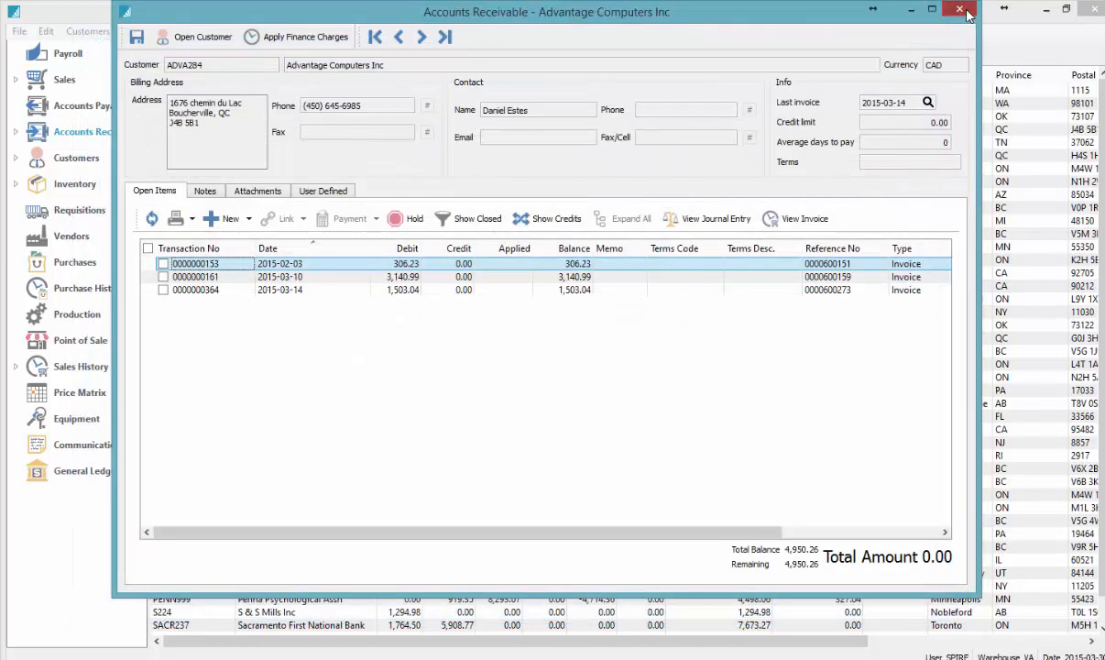
pyautogui.click(969, 11)
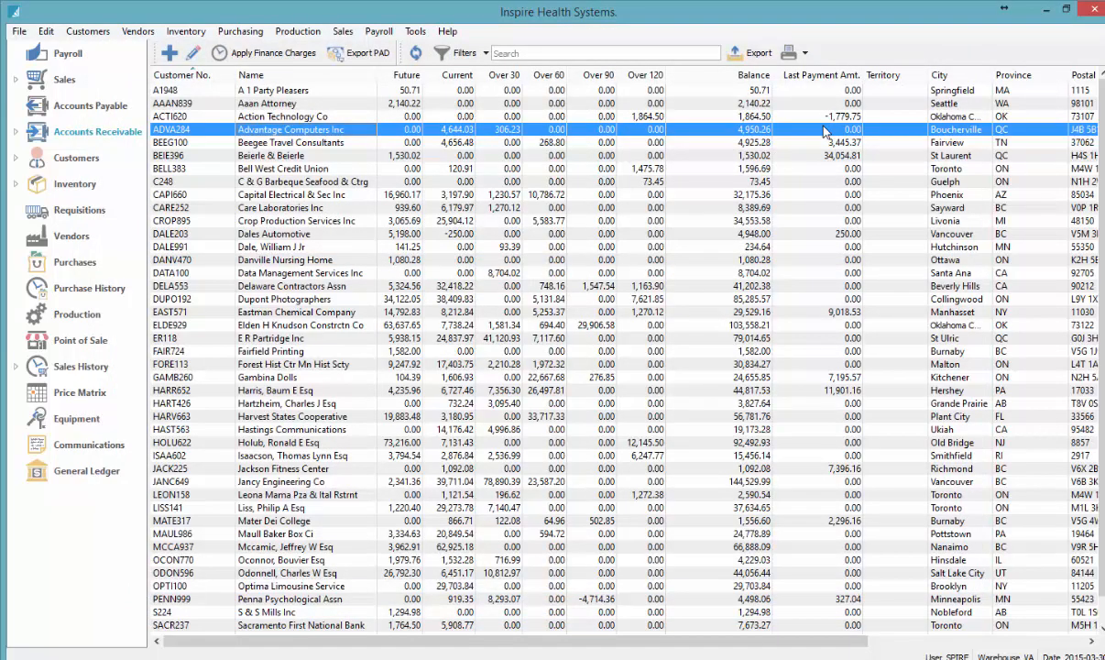
pyautogui.moveTo(356, 150)
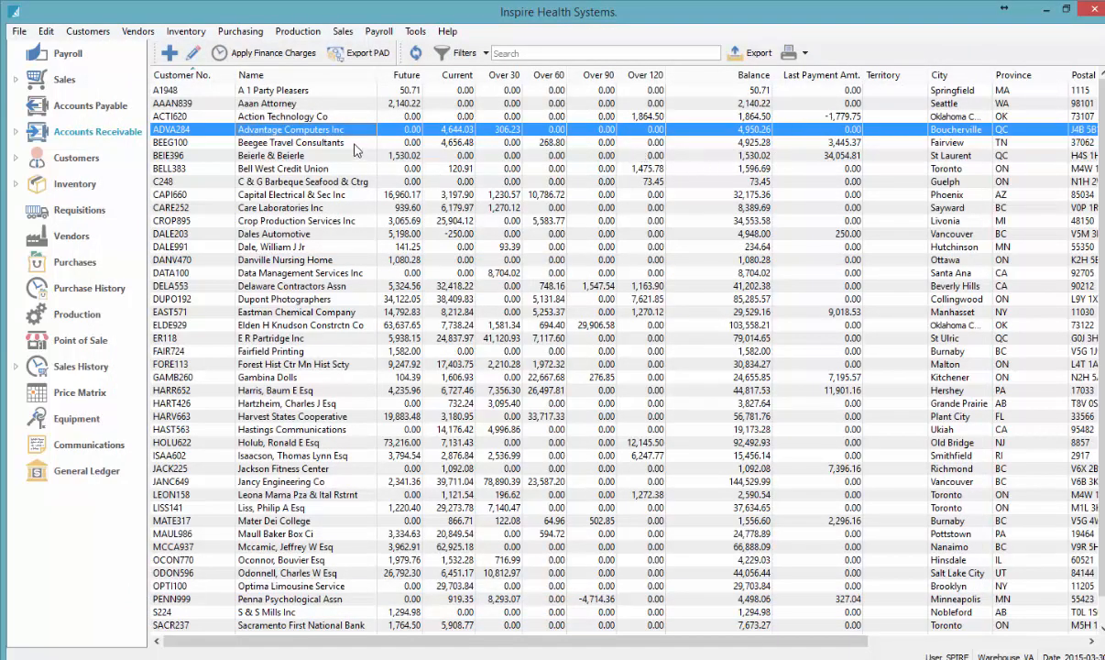
# Open Action Technology Co's receivables, view Fairfield Printing's, and return to the receivables list
pyautogui.doubleClick(282, 115)
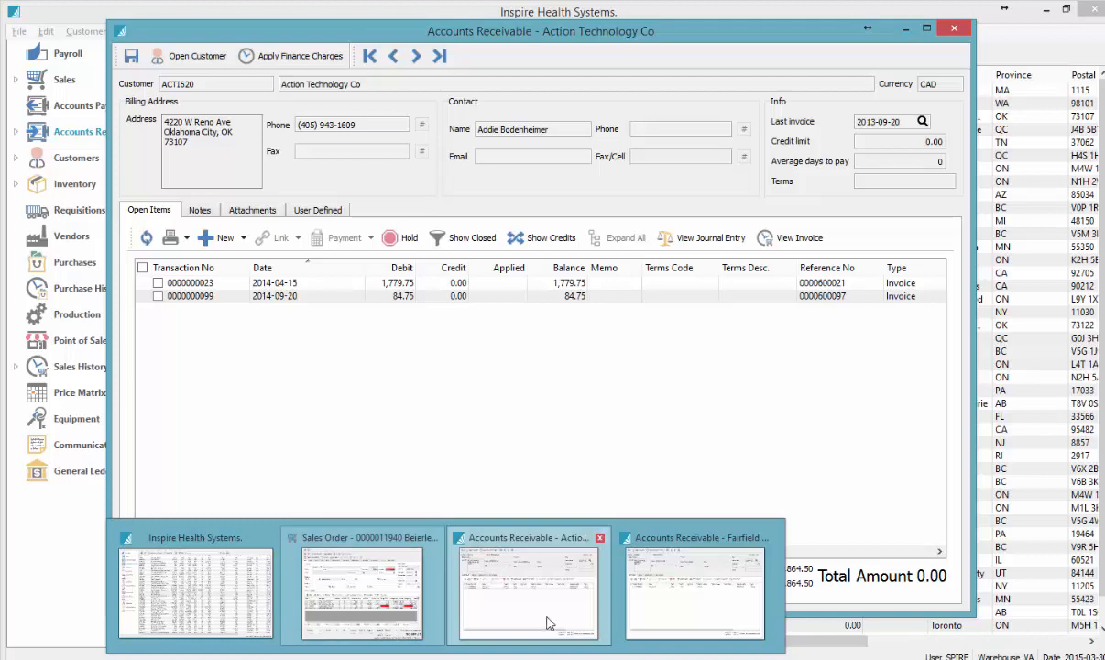
pyautogui.click(693, 586)
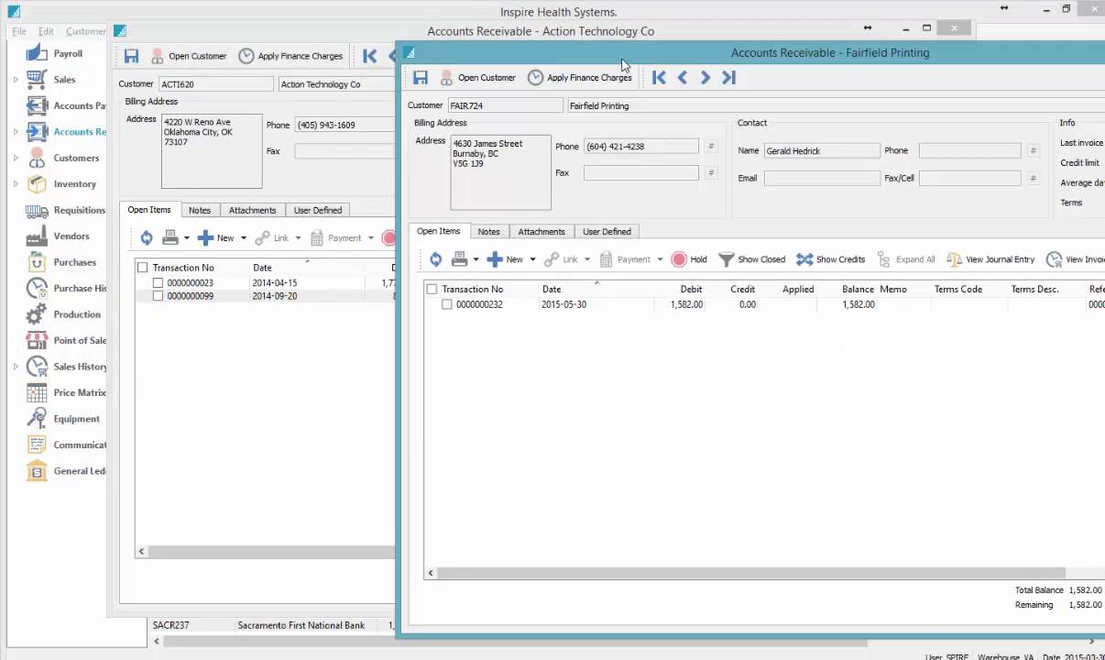
pyautogui.click(953, 28)
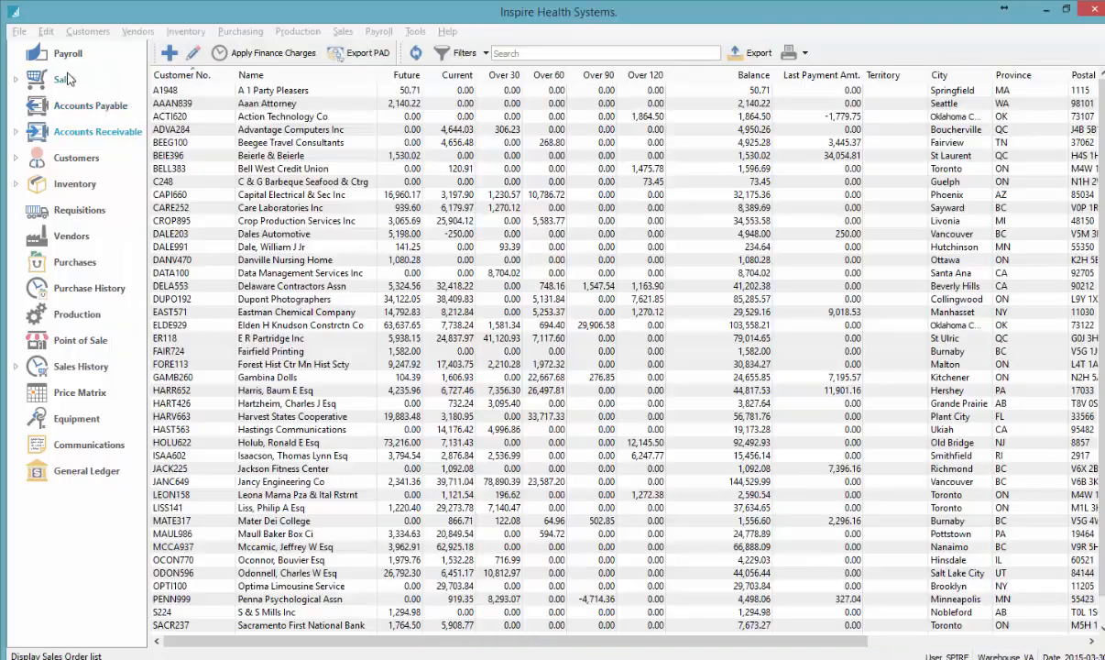
pyautogui.click(64, 79)
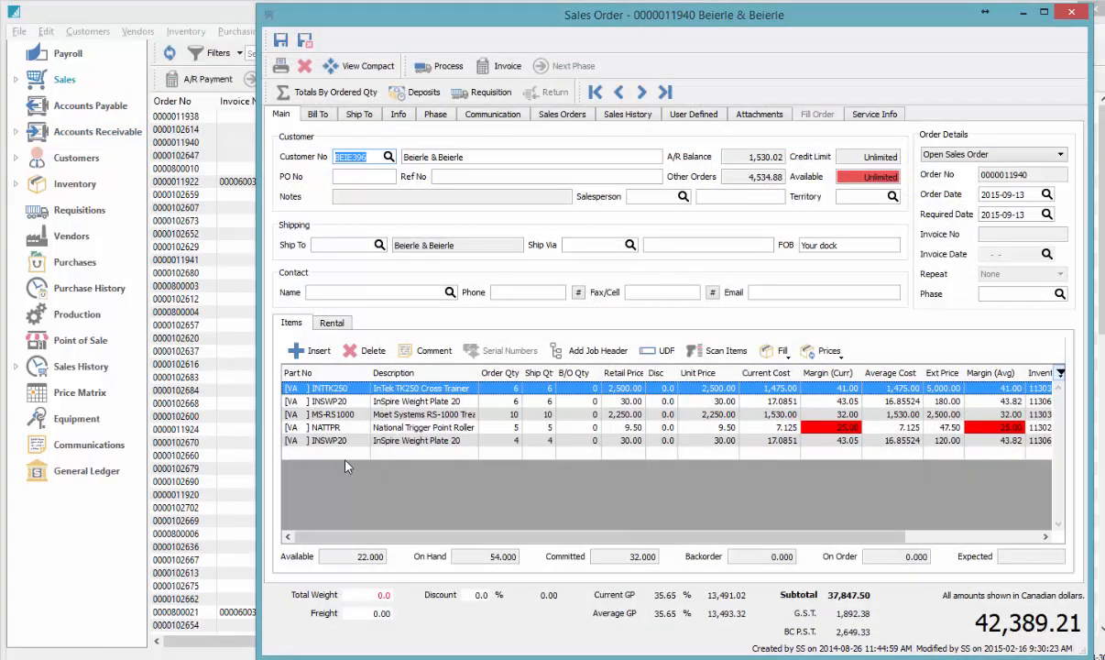
pyautogui.click(307, 350)
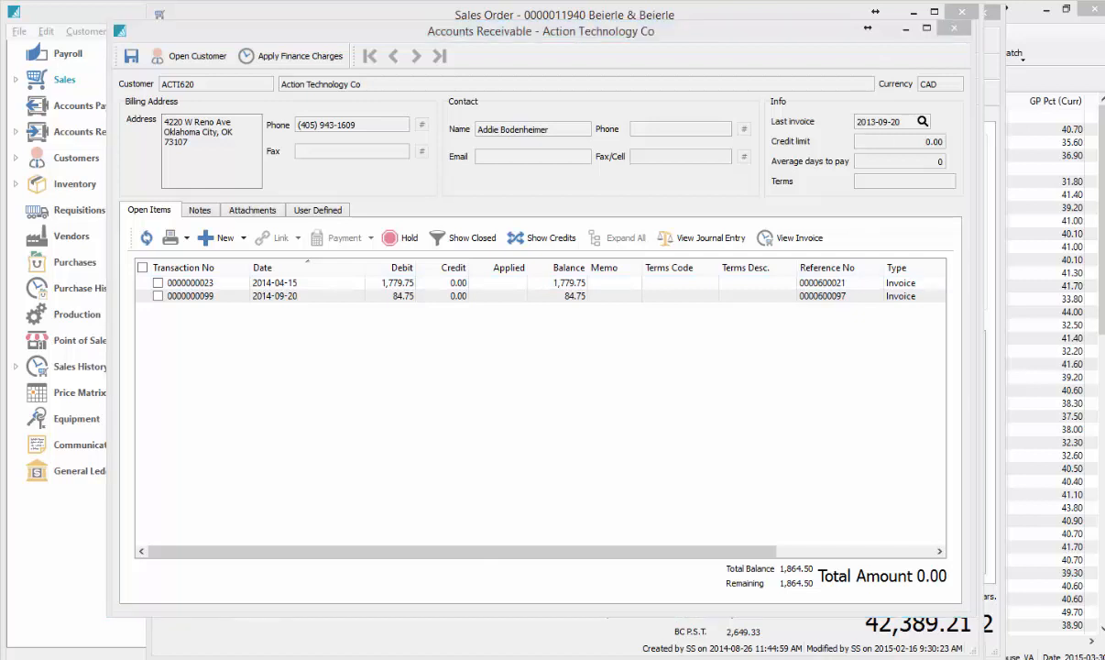
pyautogui.moveTo(920, 71)
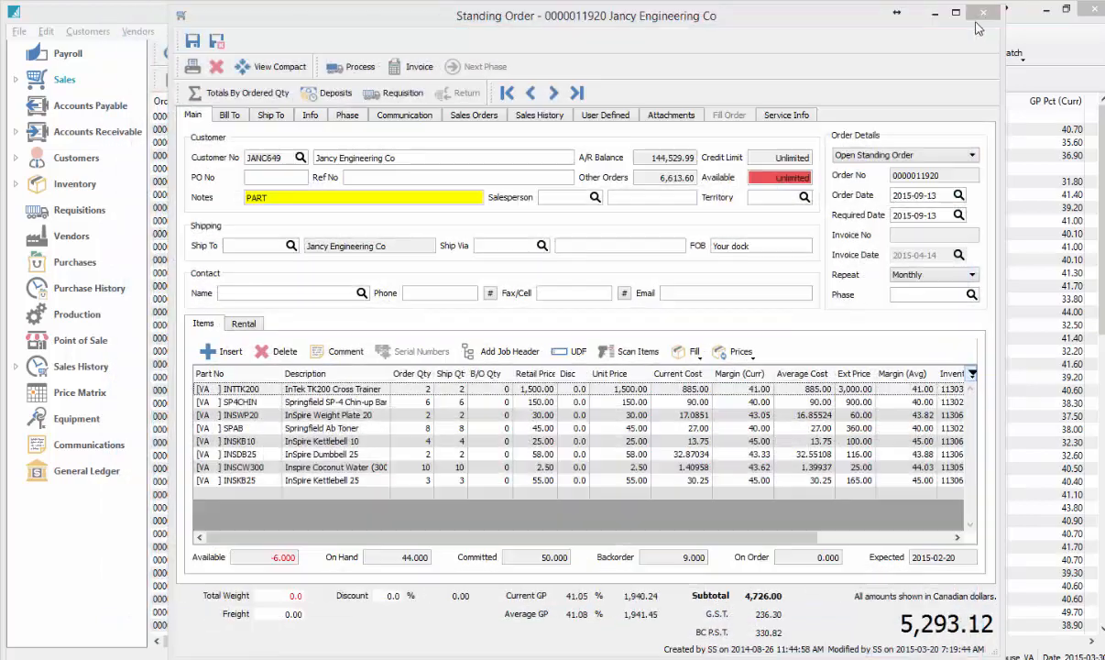
# Close the Jancy Engineering standing order to return to the sales order list
pyautogui.click(982, 11)
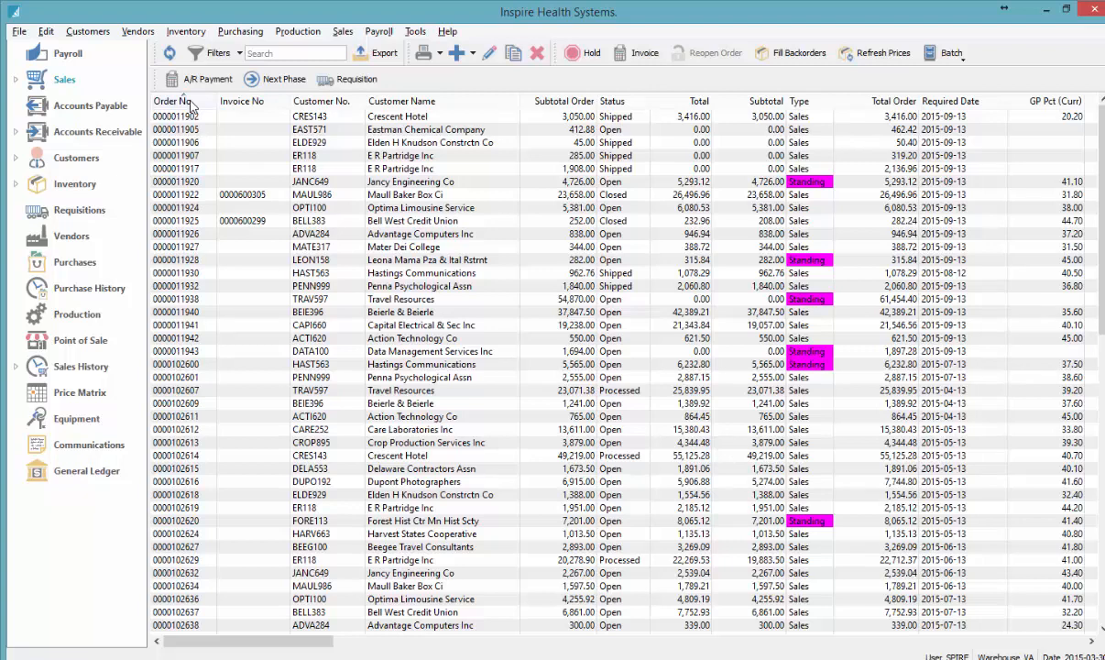
pyautogui.moveTo(219, 151)
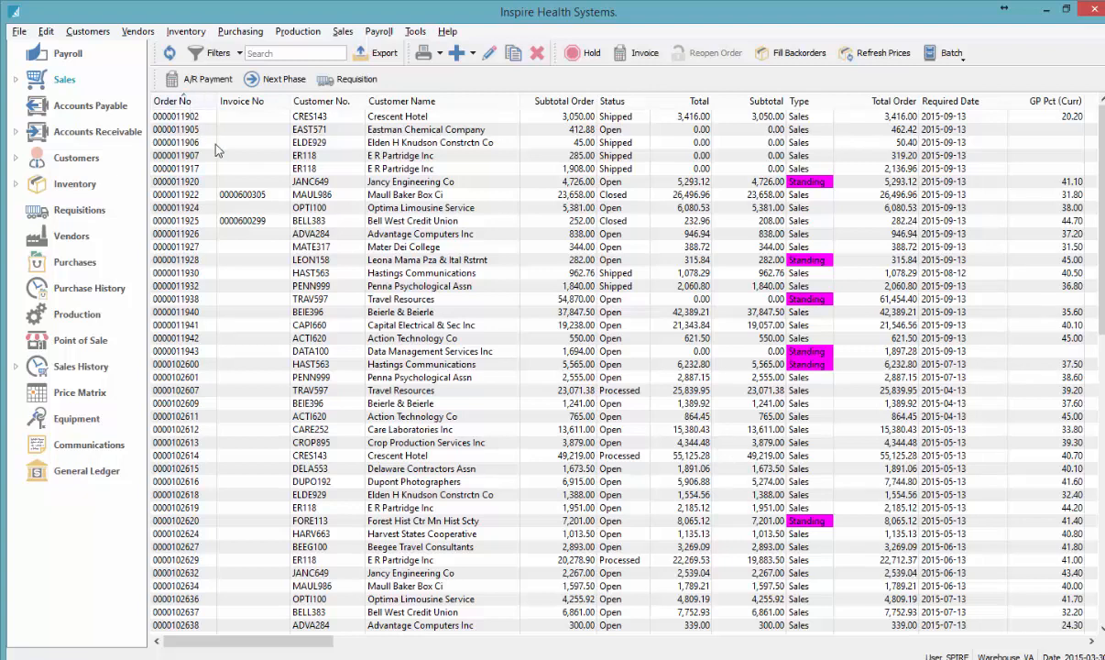